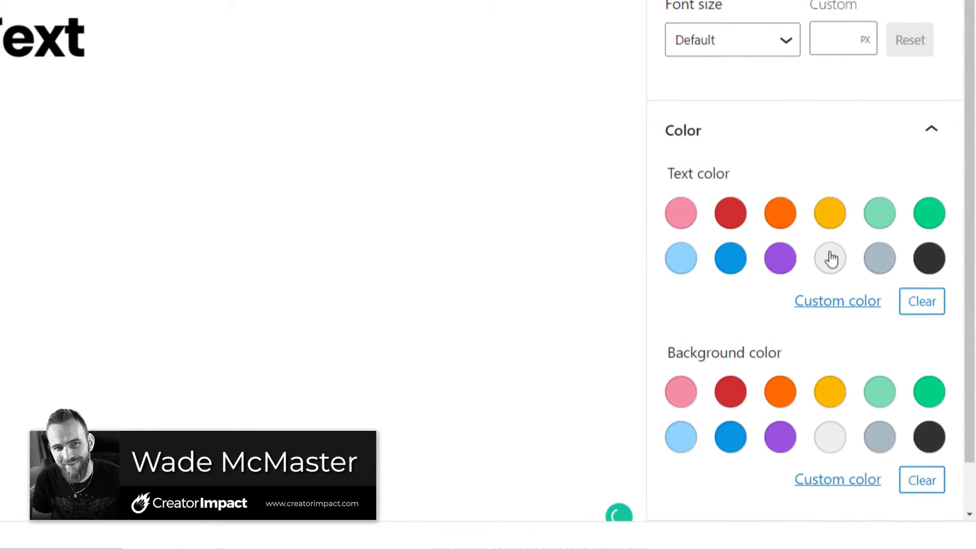
- Deactivate the Block Editor Colors plugin and delete it from installed plugins
{"action": "left_click", "coordinate": [736, 453]}
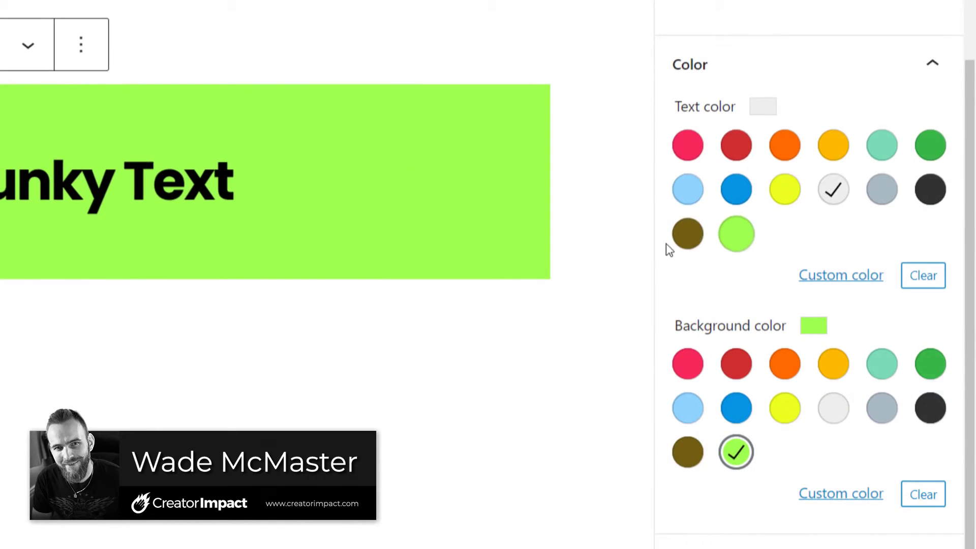
{"action": "left_click", "coordinate": [687, 233]}
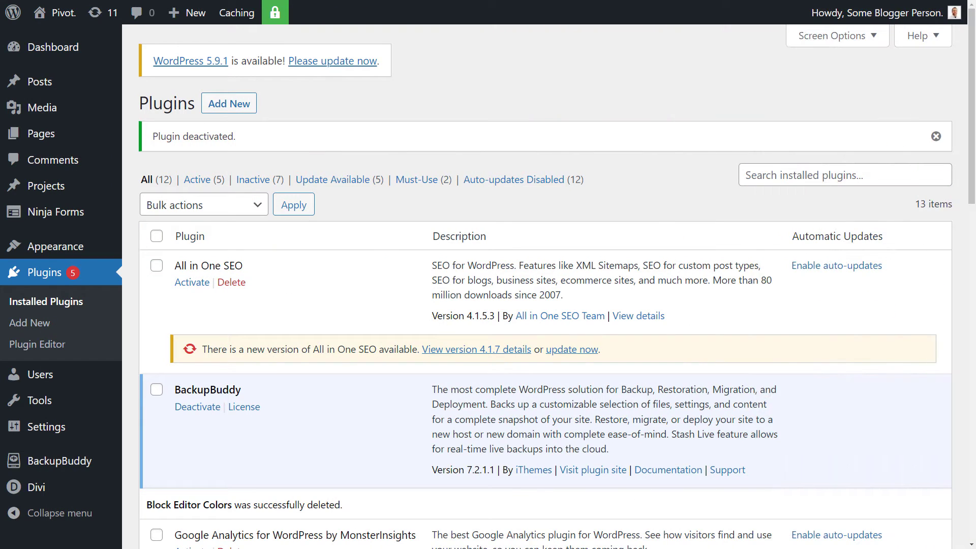
{"action": "mouse_move", "coordinate": [180, 227]}
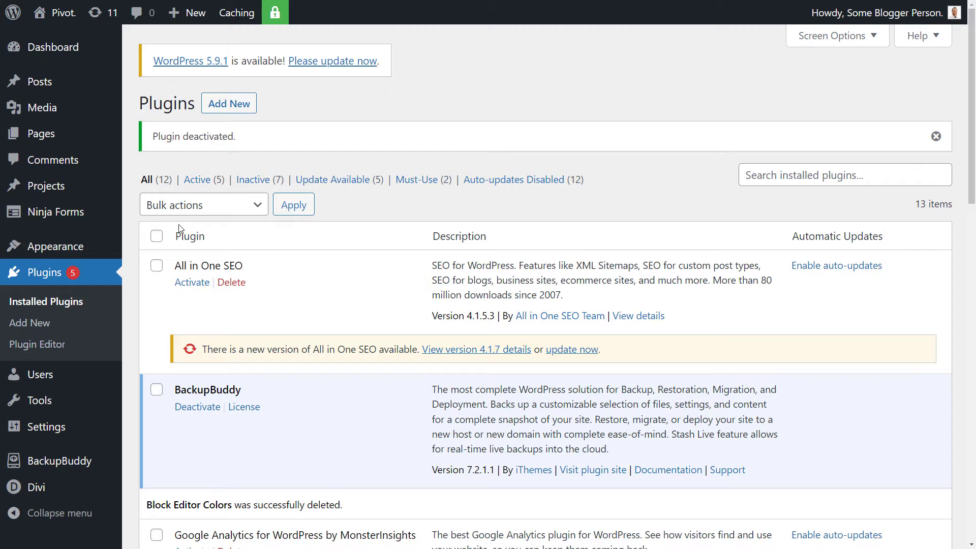
{"action": "mouse_move", "coordinate": [219, 78]}
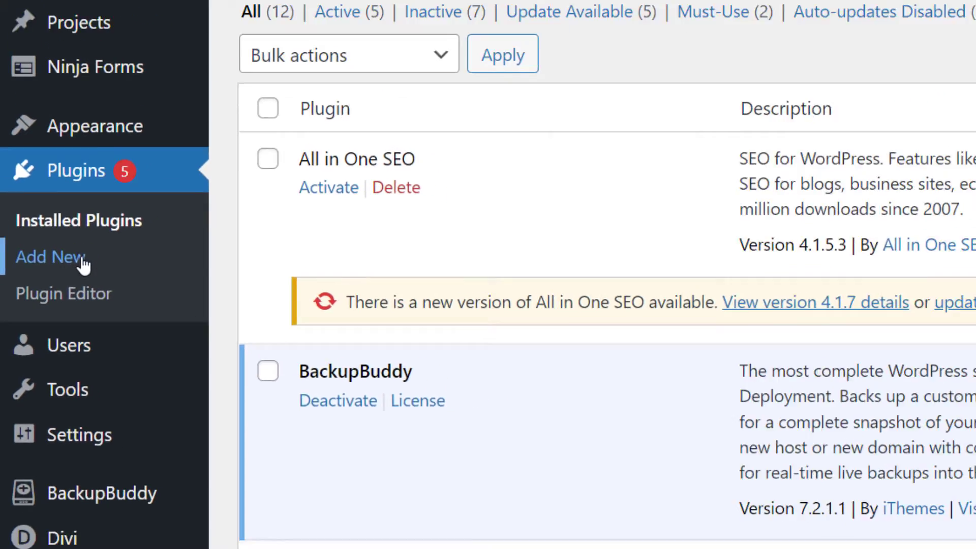
- Search 'block editor colors' in Add New plugins, install Block Editor Colors and activate it
{"action": "left_click", "coordinate": [49, 258]}
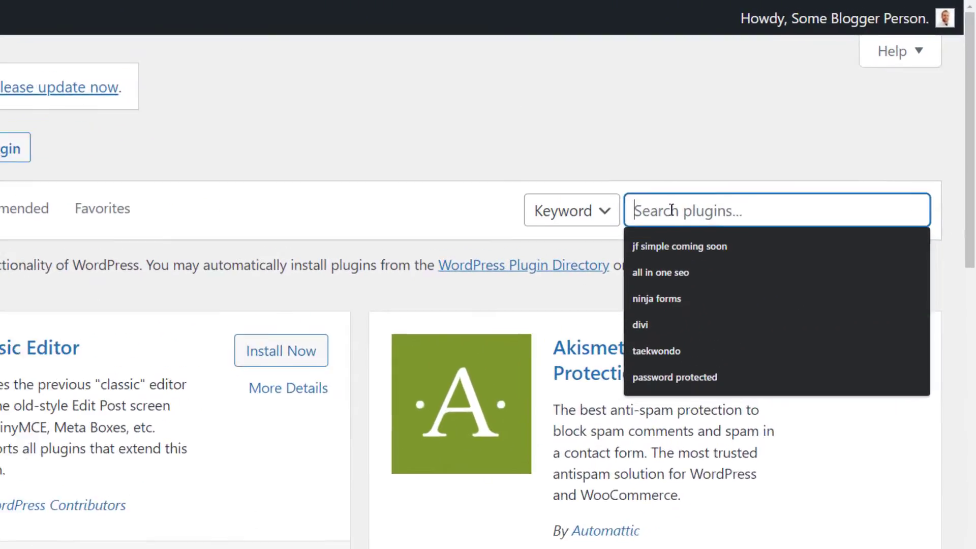
{"action": "type", "text": "block editor"}
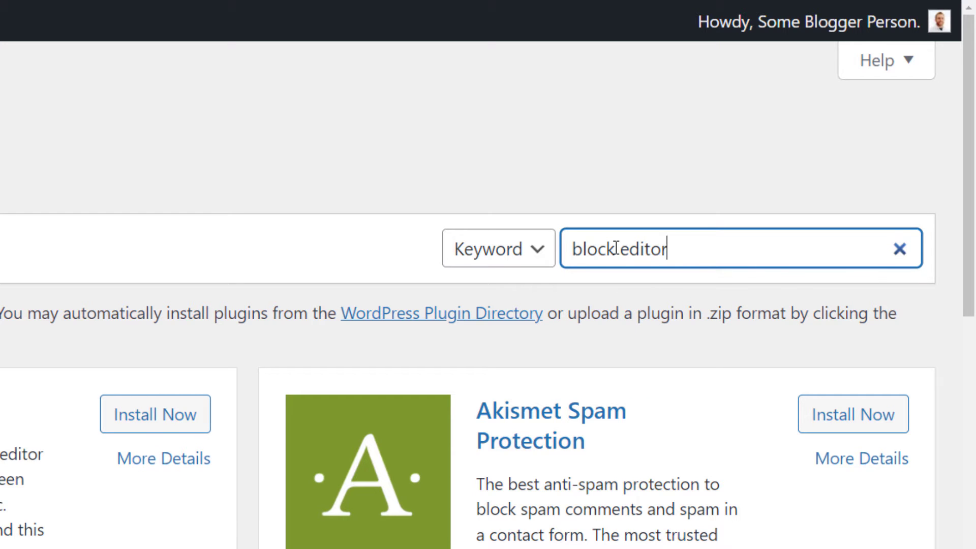
{"action": "type", "text": "colors"}
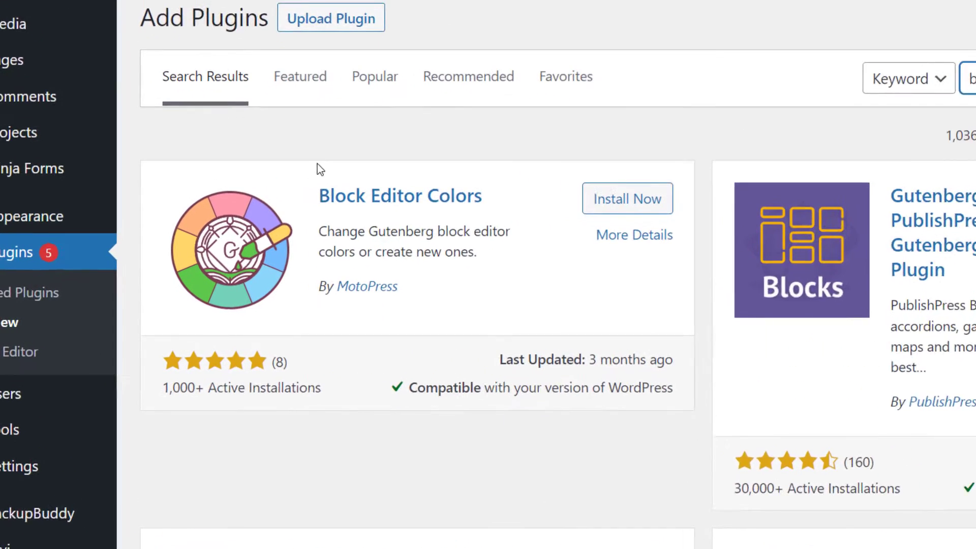
{"action": "scroll", "scroll_direction": "down", "scroll_amount": 3}
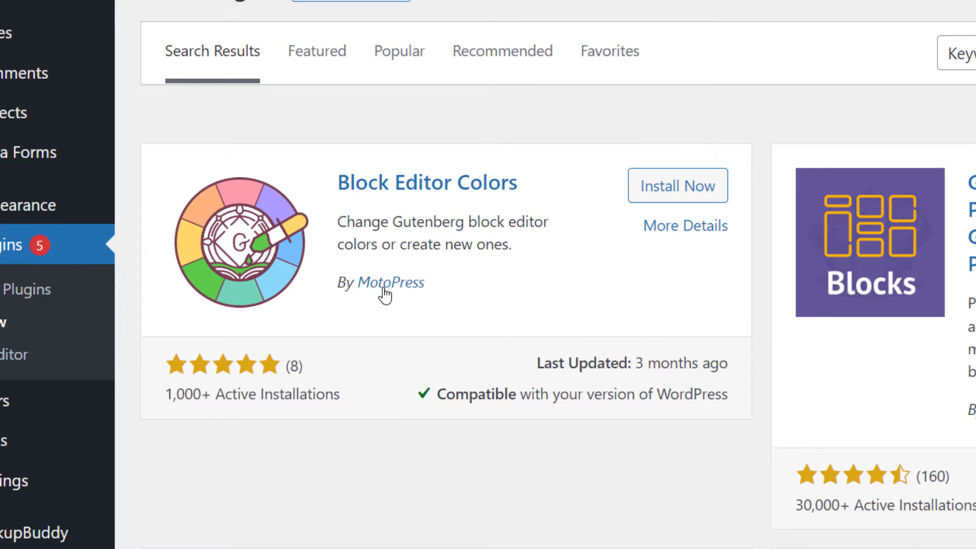
{"action": "mouse_move", "coordinate": [677, 186]}
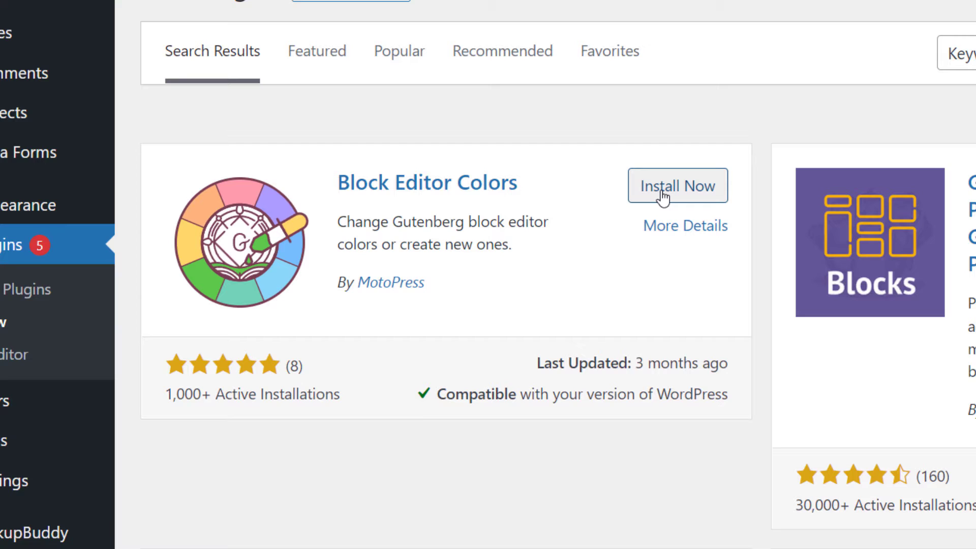
{"action": "left_click", "coordinate": [677, 185]}
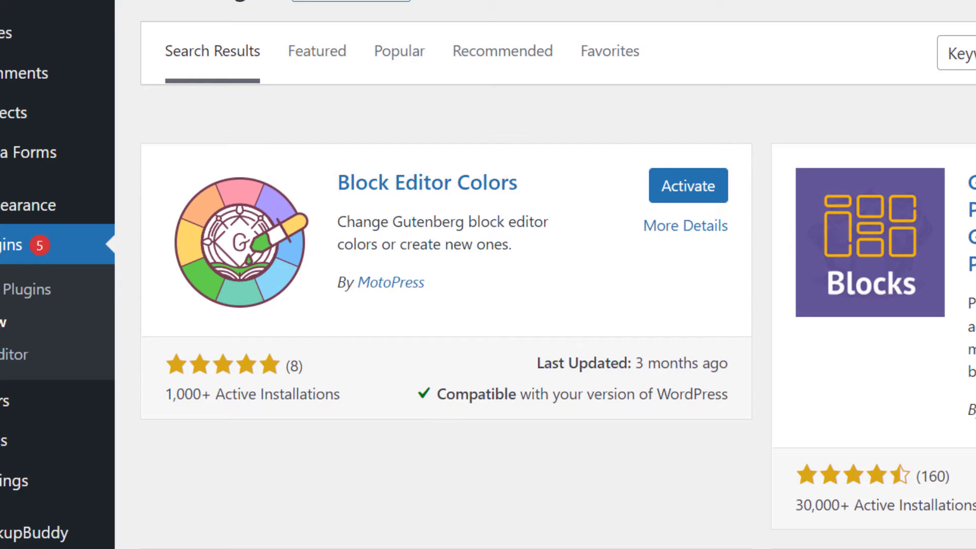
{"action": "mouse_move", "coordinate": [687, 185]}
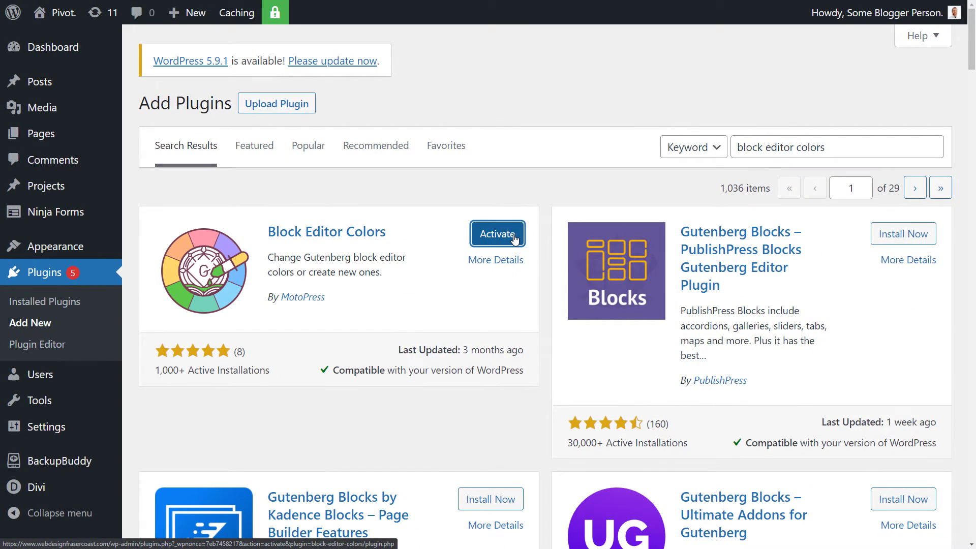
{"action": "left_click", "coordinate": [496, 234]}
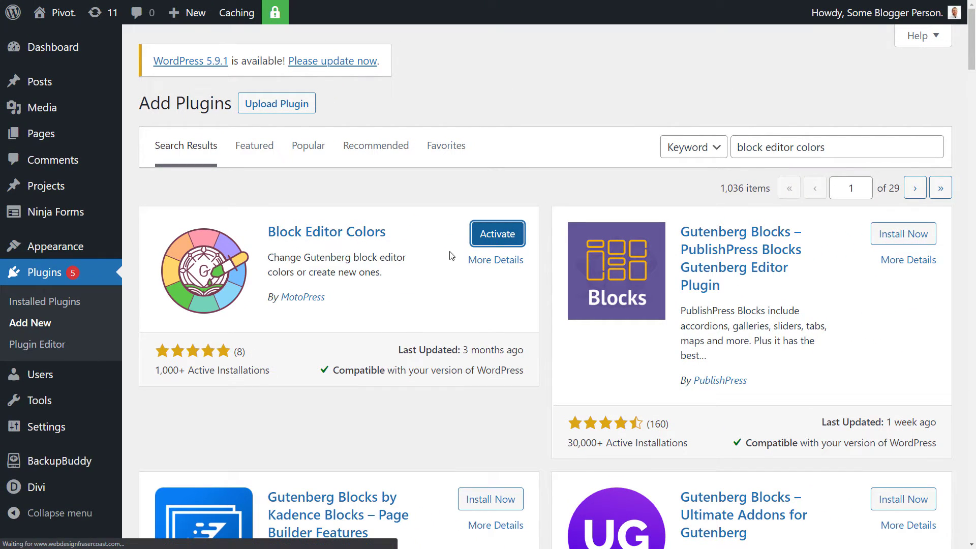
{"action": "left_click", "coordinate": [497, 233]}
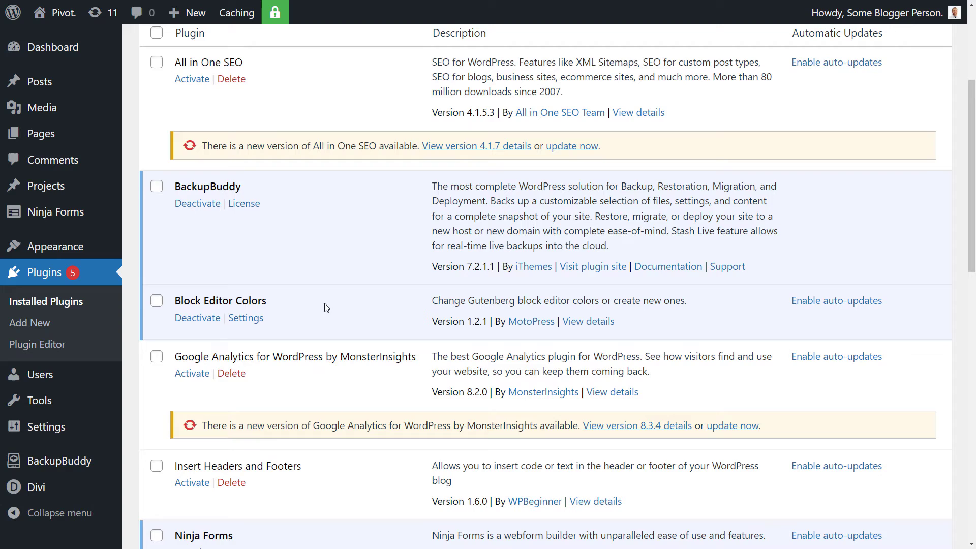
{"action": "mouse_move", "coordinate": [245, 317]}
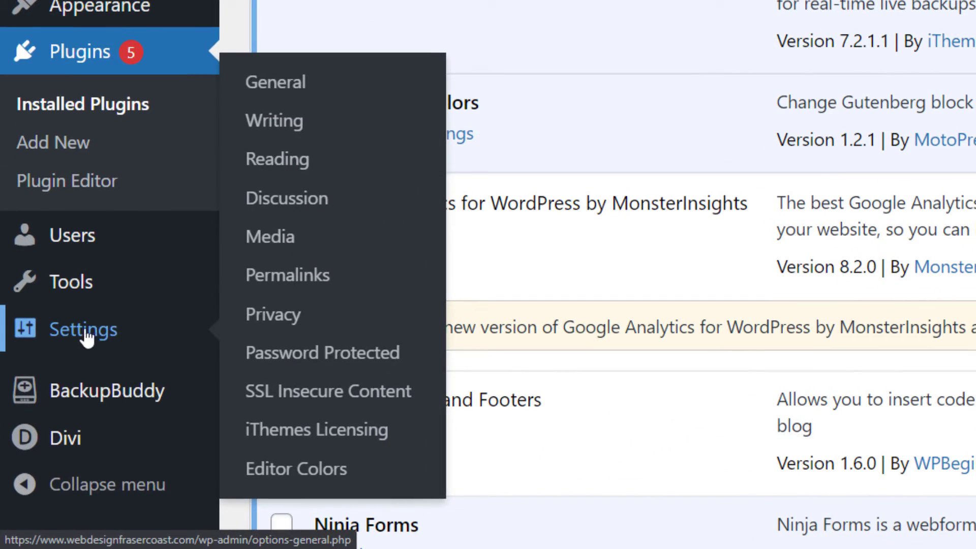
{"action": "mouse_move", "coordinate": [295, 468]}
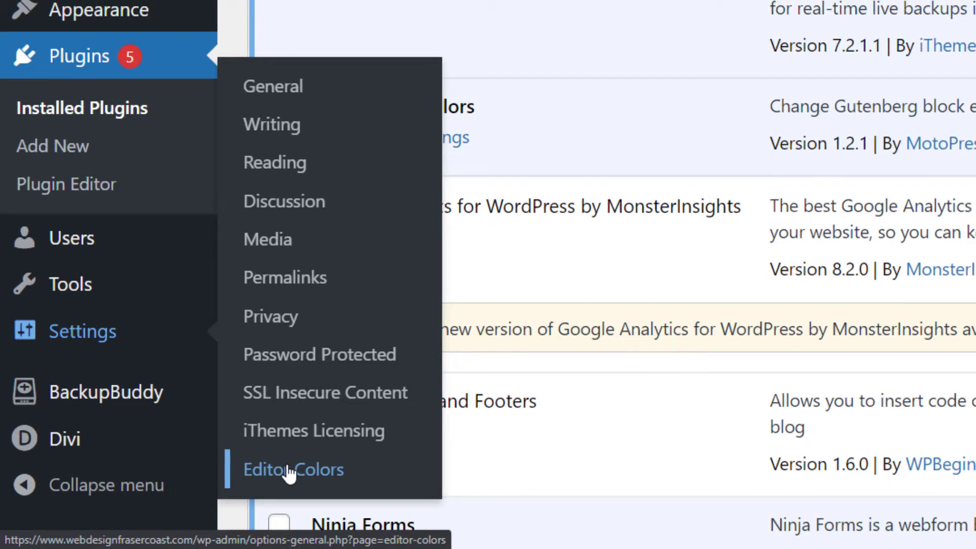
- View the Editor Colors settings page, scrolling through Custom Colors and Default Colors sections
{"action": "left_click", "coordinate": [294, 469]}
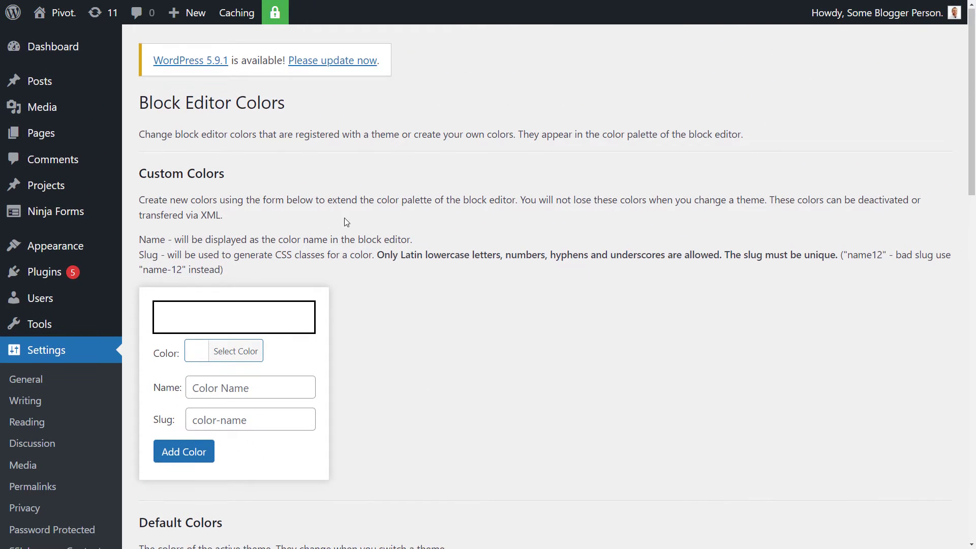
{"action": "scroll", "scroll_direction": "down", "scroll_amount": 3}
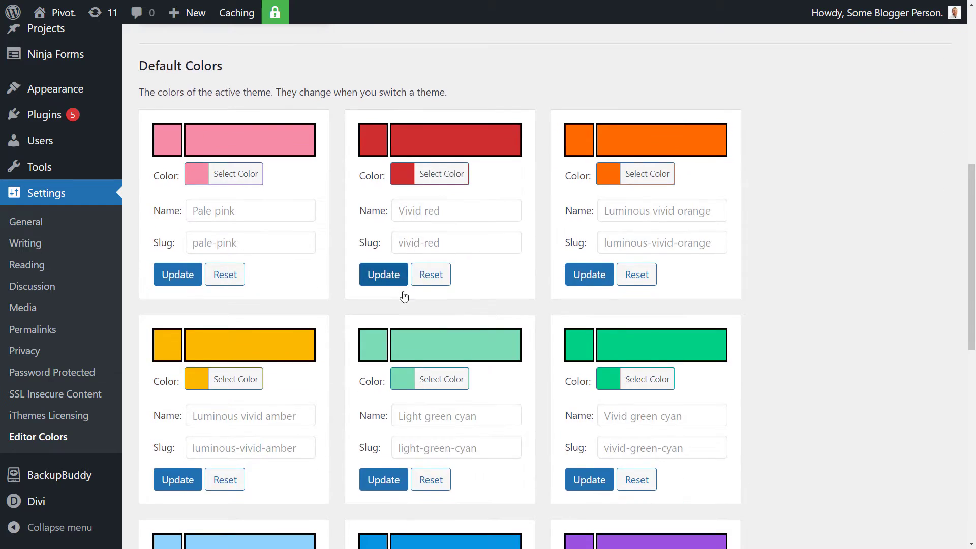
{"action": "scroll", "scroll_direction": "up", "scroll_amount": 3}
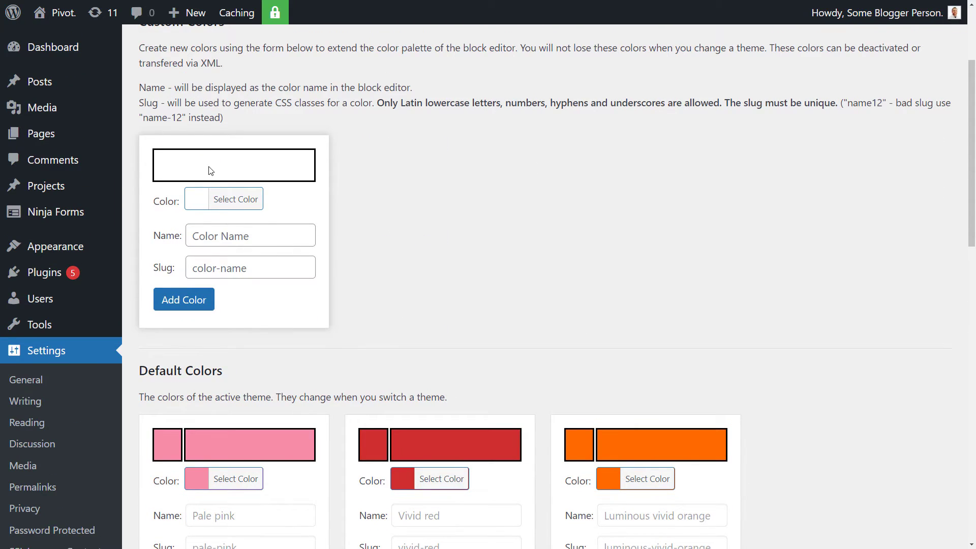
{"action": "scroll", "scroll_direction": "down", "scroll_amount": 3}
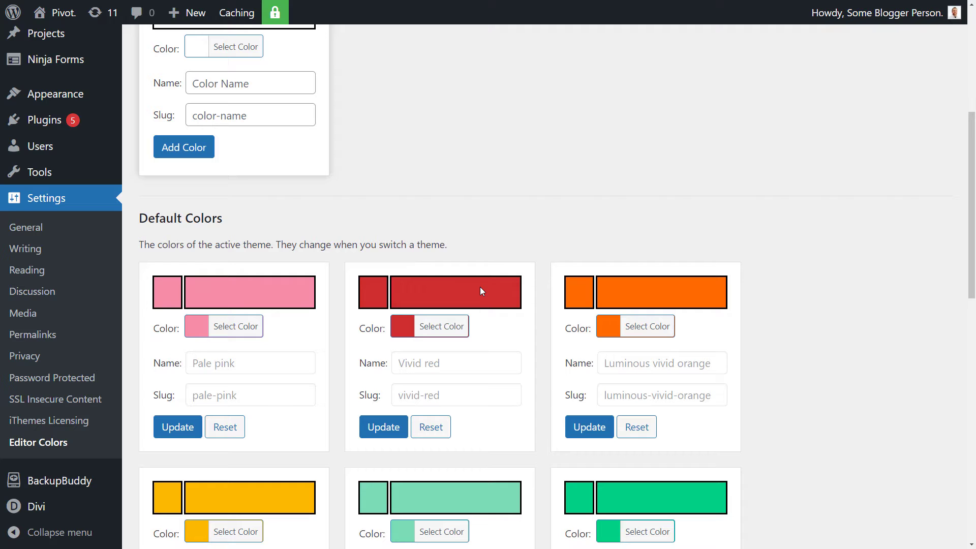
{"action": "scroll", "scroll_direction": "down", "scroll_amount": 3}
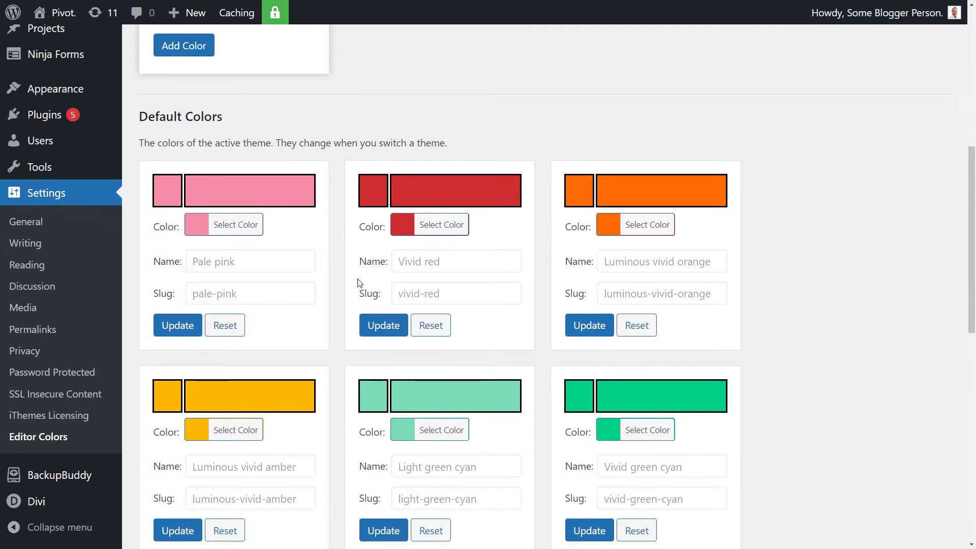
{"action": "scroll", "scroll_direction": "up", "scroll_amount": 3}
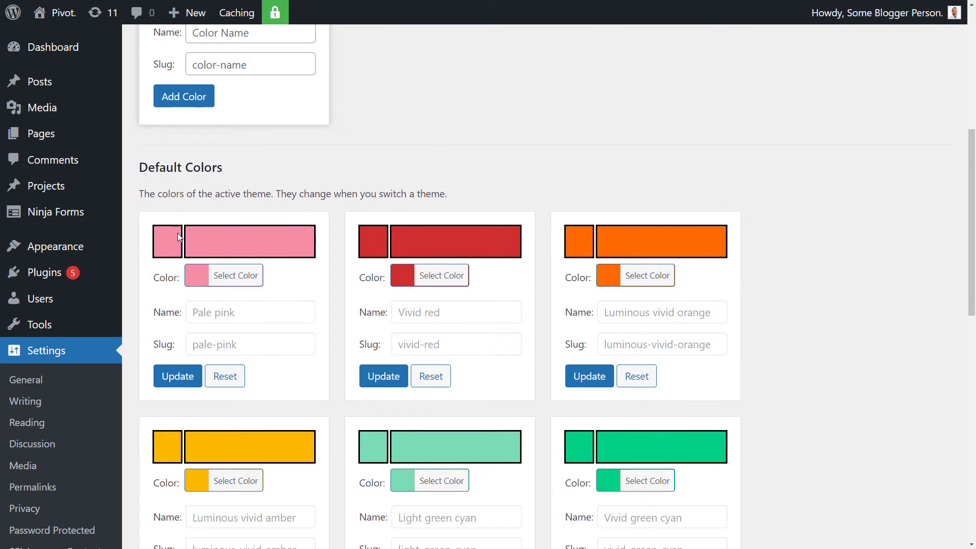
{"action": "mouse_move", "coordinate": [273, 167]}
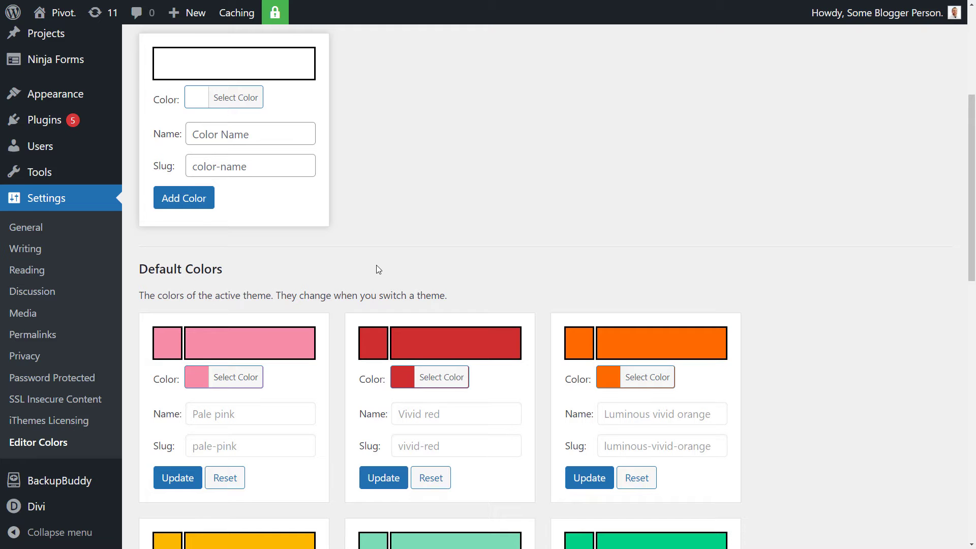
{"action": "scroll", "scroll_direction": "down", "scroll_amount": 3}
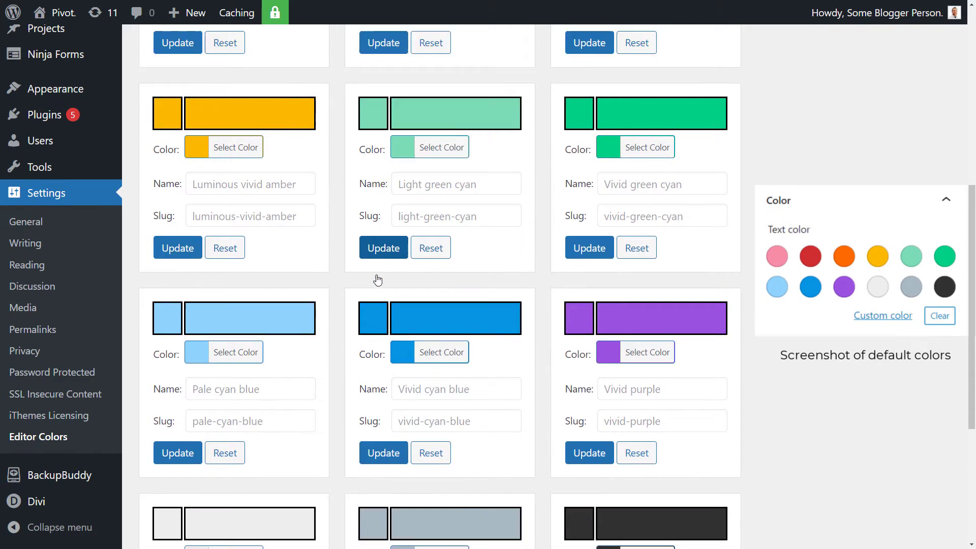
{"action": "scroll", "scroll_direction": "up", "scroll_amount": 3}
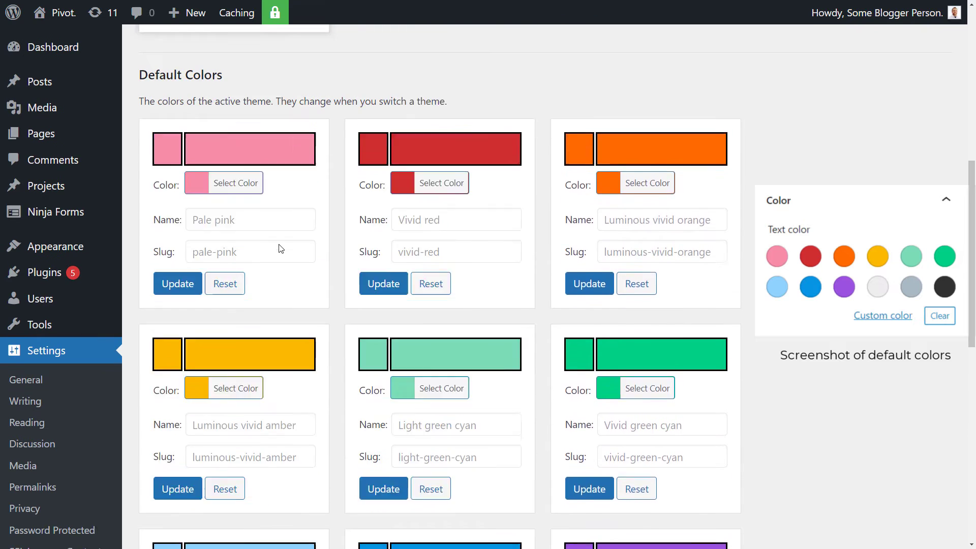
{"action": "scroll", "scroll_direction": "up", "scroll_amount": 3}
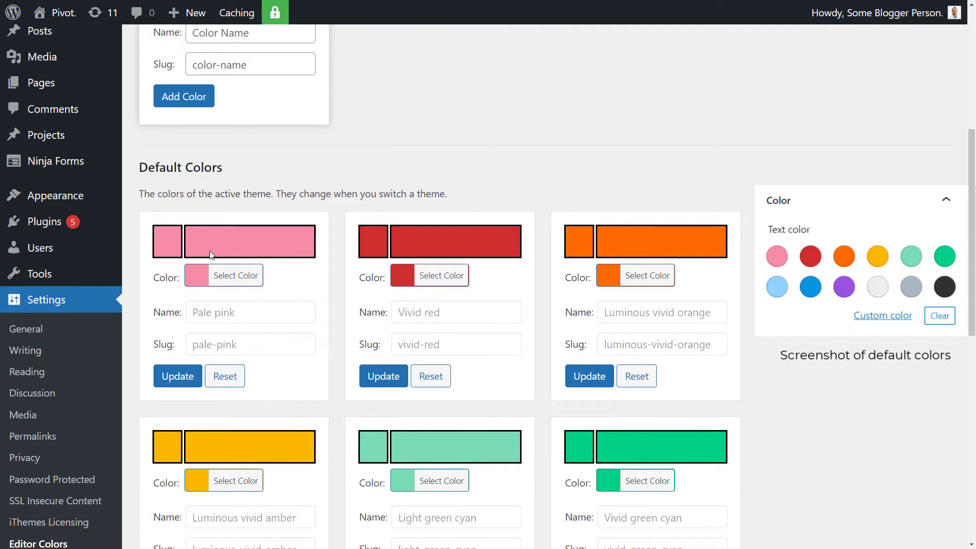
{"action": "mouse_move", "coordinate": [199, 278]}
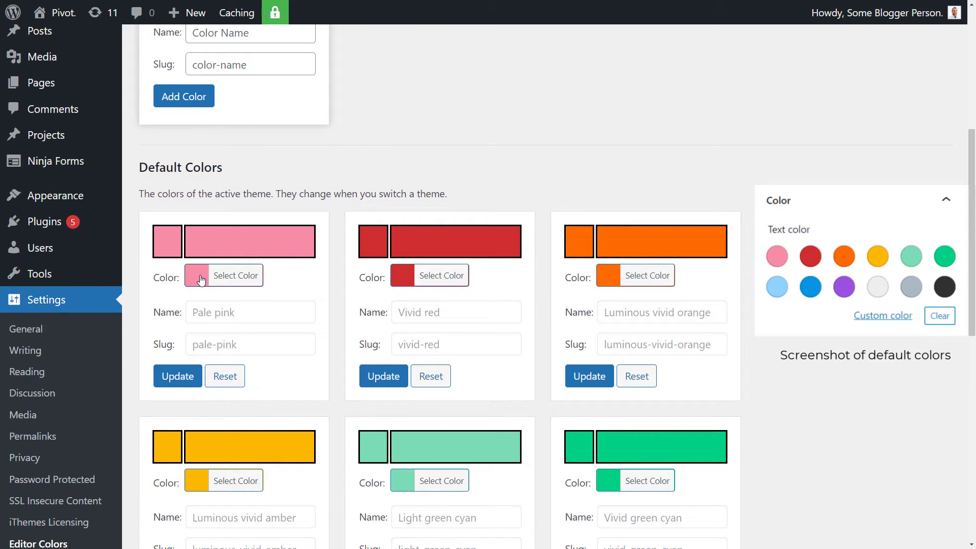
- Change the Pale pink default colour to a brighter pink and update it
{"action": "left_click", "coordinate": [198, 275]}
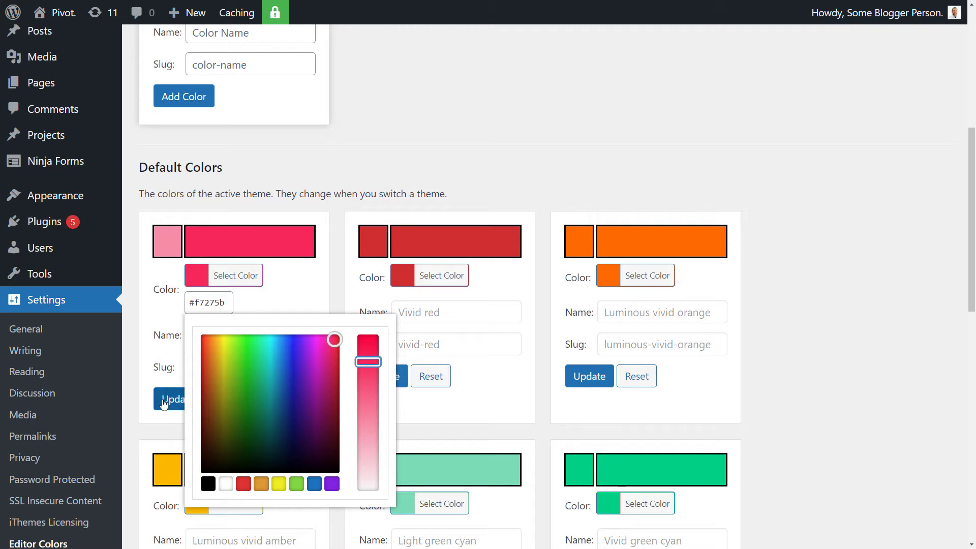
{"action": "left_click", "coordinate": [177, 376]}
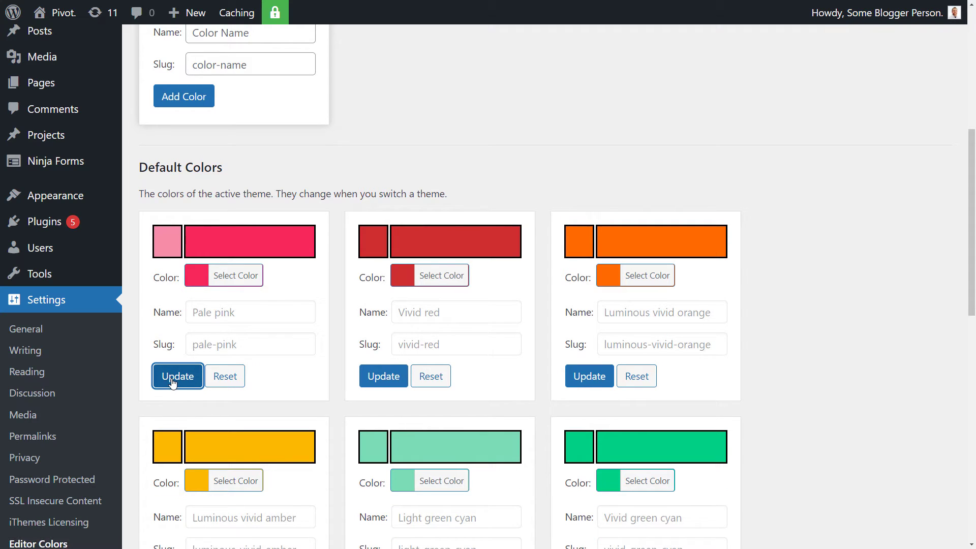
{"action": "scroll", "scroll_direction": "up", "scroll_amount": 3}
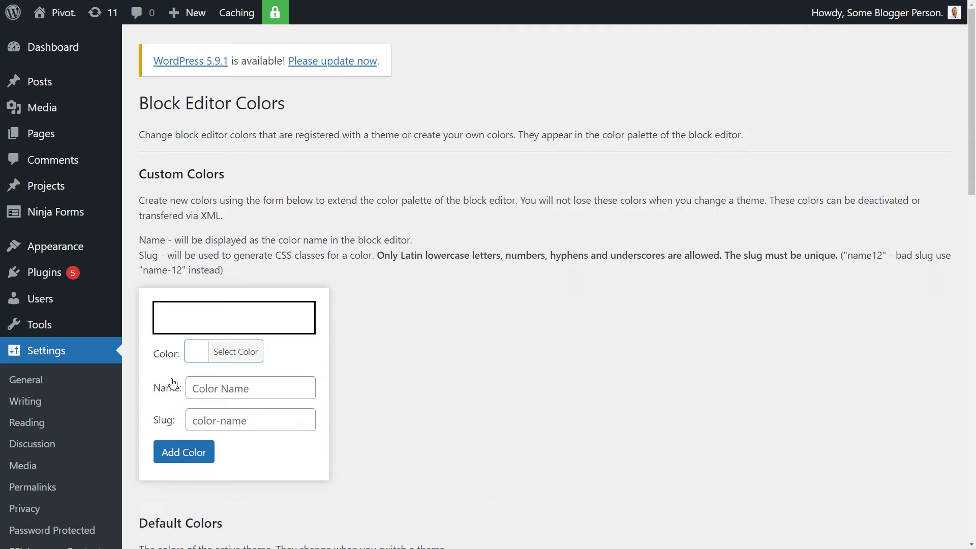
{"action": "scroll", "scroll_direction": "down", "scroll_amount": 3}
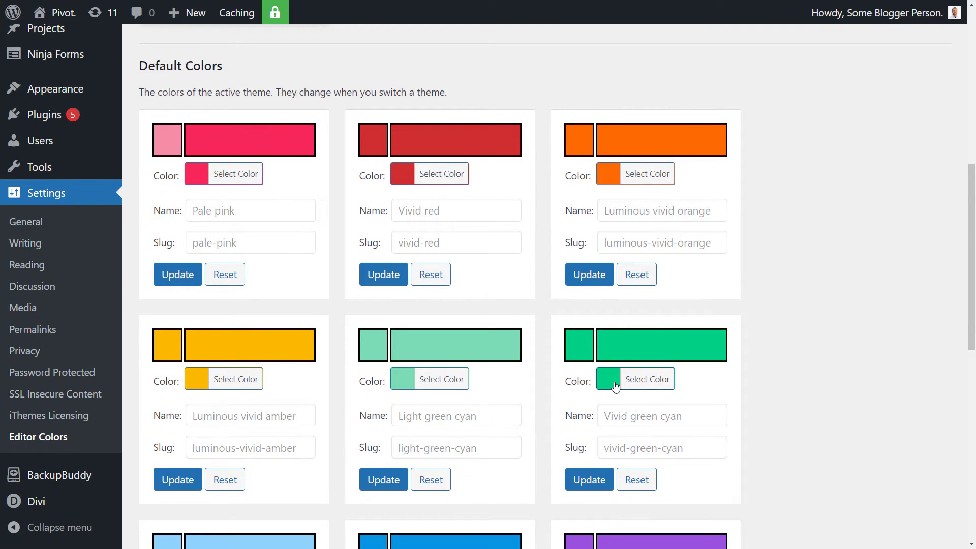
- Set Vivid green cyan to a plainer green (#38b747) and update it
{"action": "left_click", "coordinate": [649, 379]}
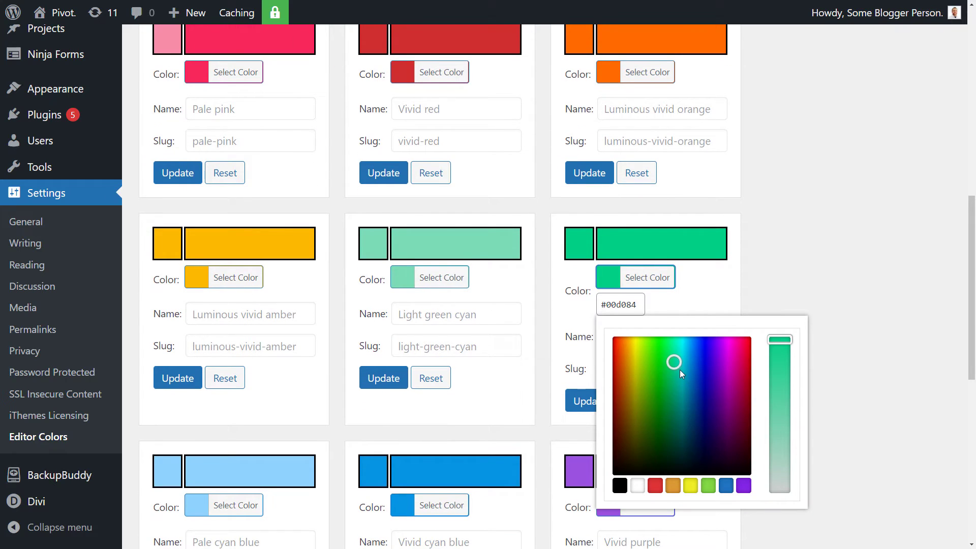
{"action": "left_click", "coordinate": [649, 360]}
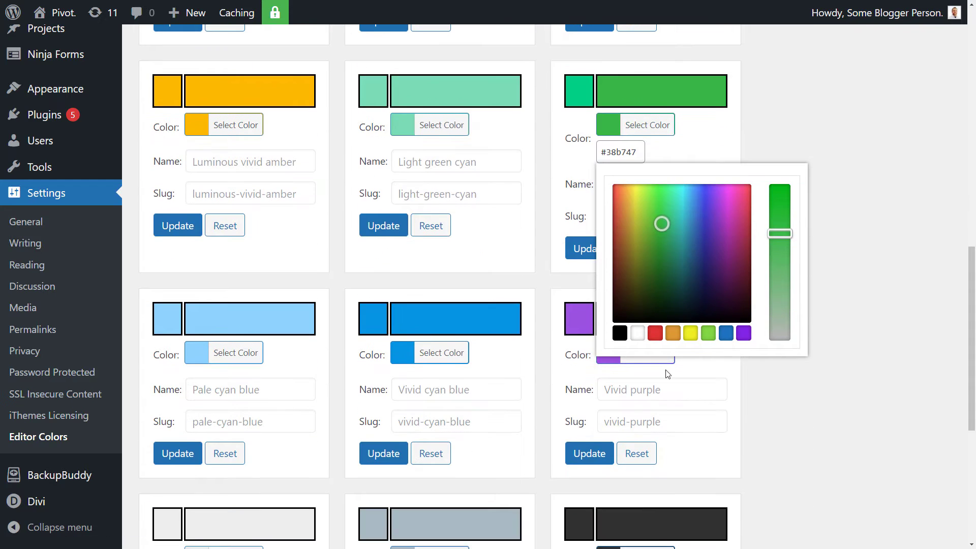
{"action": "left_click", "coordinate": [528, 261]}
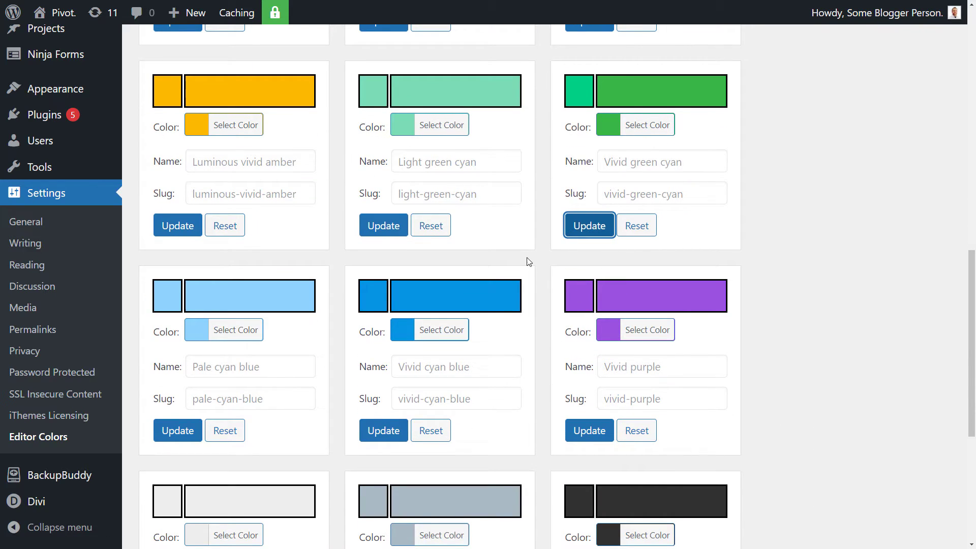
{"action": "scroll", "scroll_direction": "up", "scroll_amount": 3}
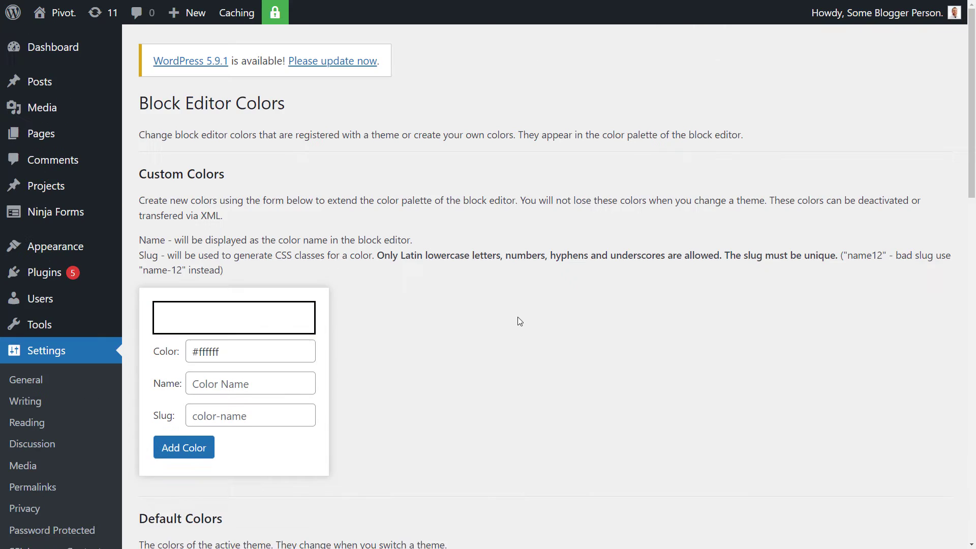
{"action": "scroll", "scroll_direction": "down", "scroll_amount": 3}
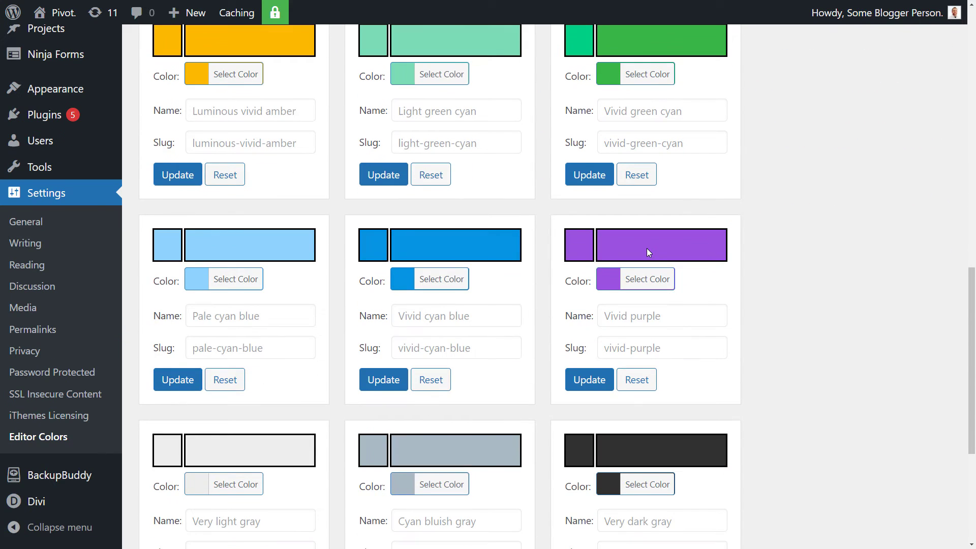
- Set Vivid purple to a dark maroon (#511a27) and update it
{"action": "left_click", "coordinate": [647, 280]}
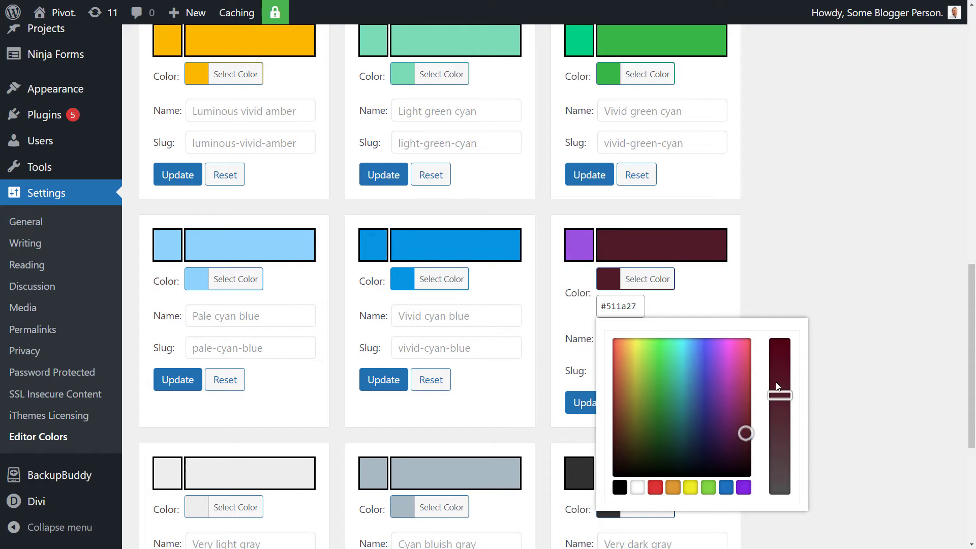
{"action": "left_click", "coordinate": [628, 364]}
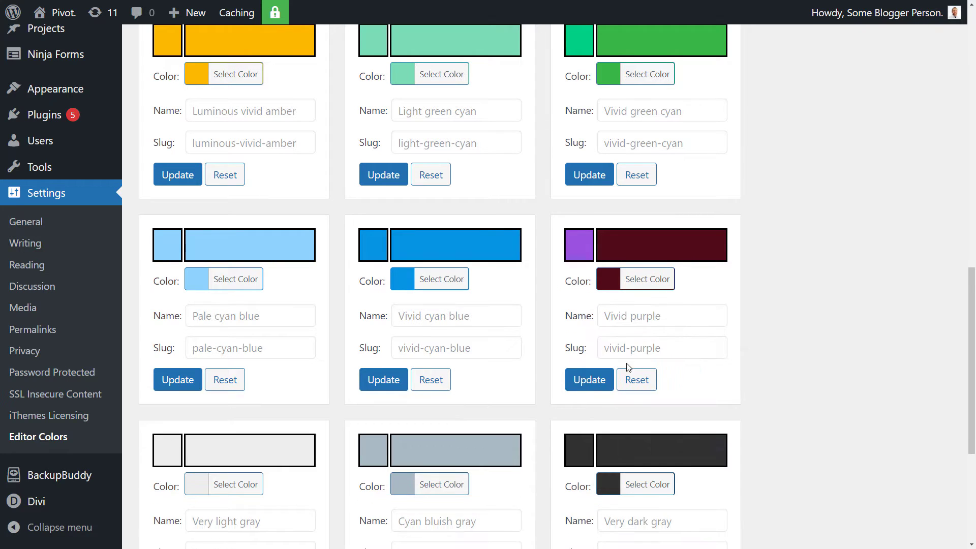
{"action": "scroll", "scroll_direction": "up", "scroll_amount": 3}
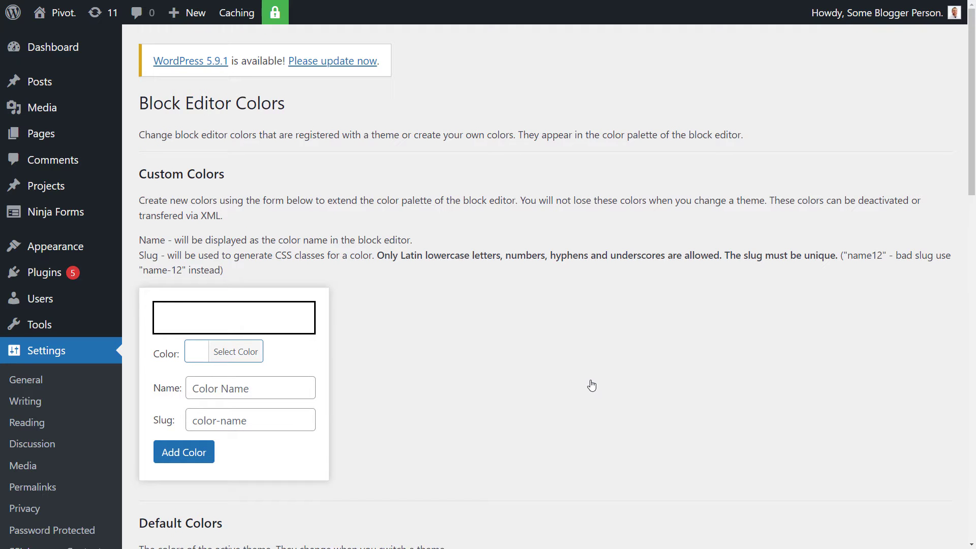
{"action": "scroll", "scroll_direction": "down", "scroll_amount": 3}
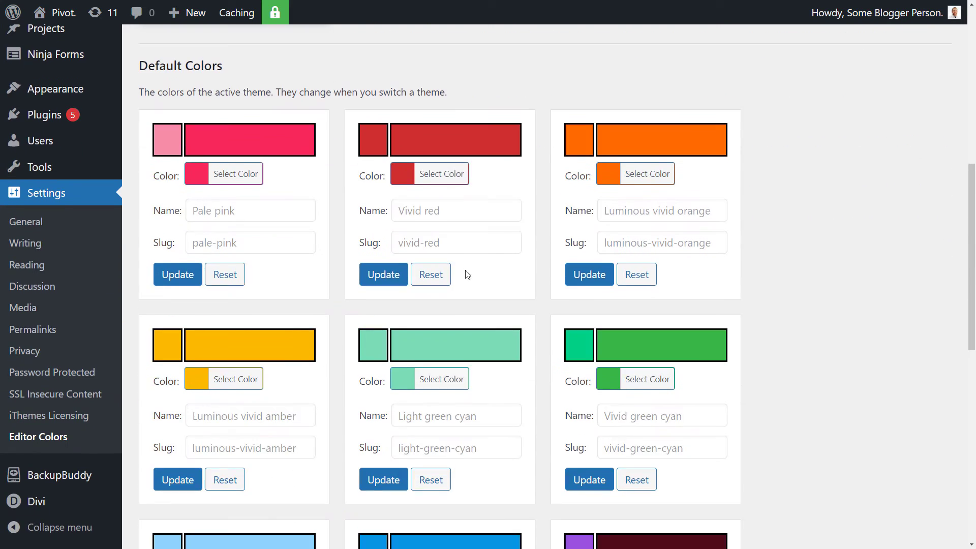
{"action": "mouse_move", "coordinate": [216, 194]}
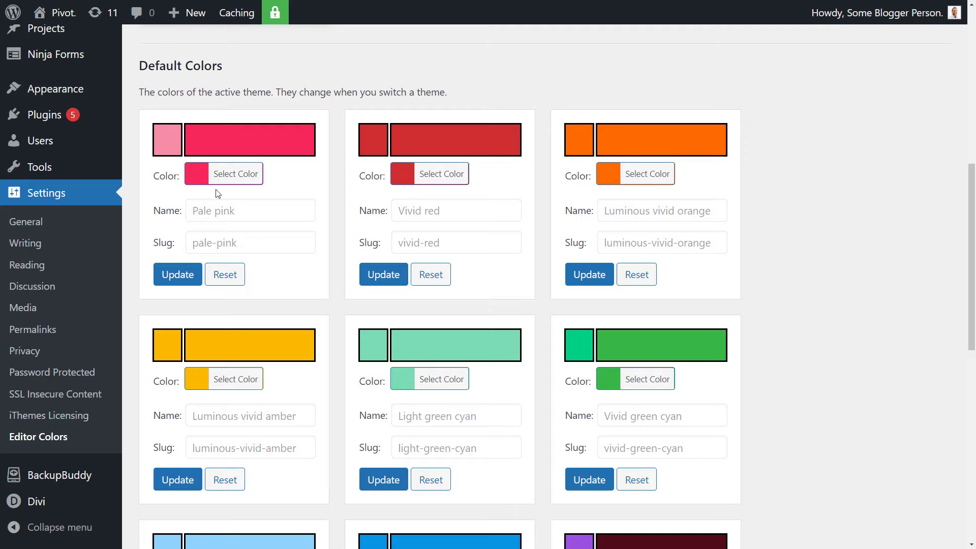
{"action": "scroll", "scroll_direction": "down", "scroll_amount": 3}
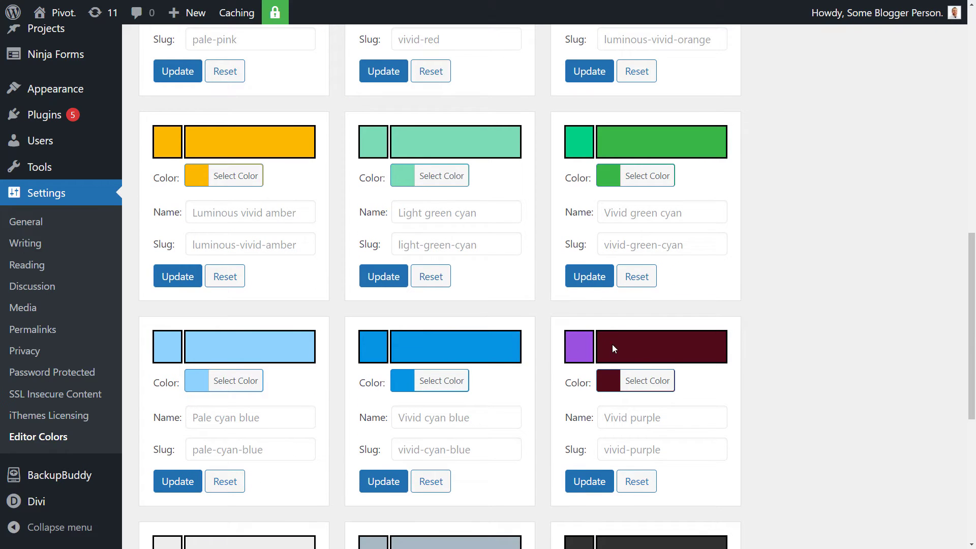
{"action": "mouse_move", "coordinate": [264, 199]}
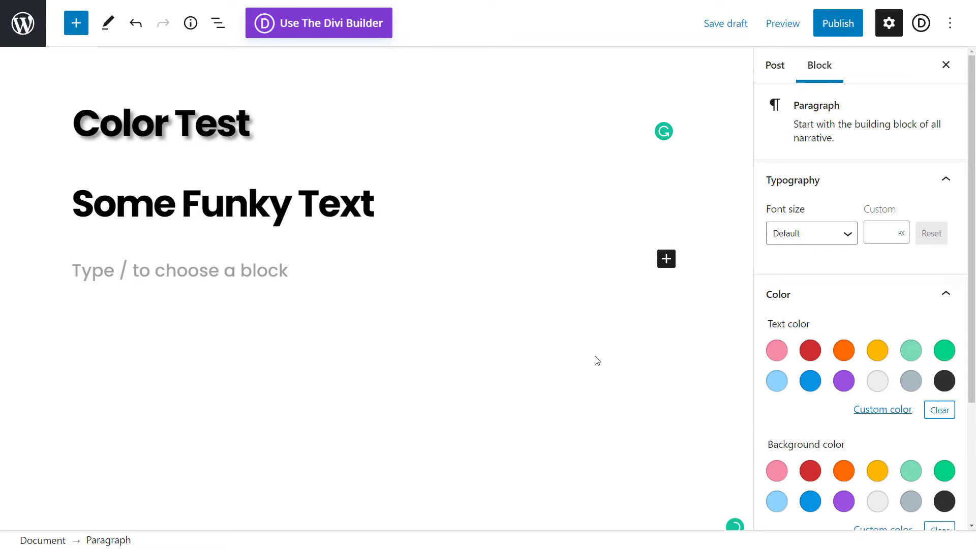
{"action": "mouse_move", "coordinate": [878, 380]}
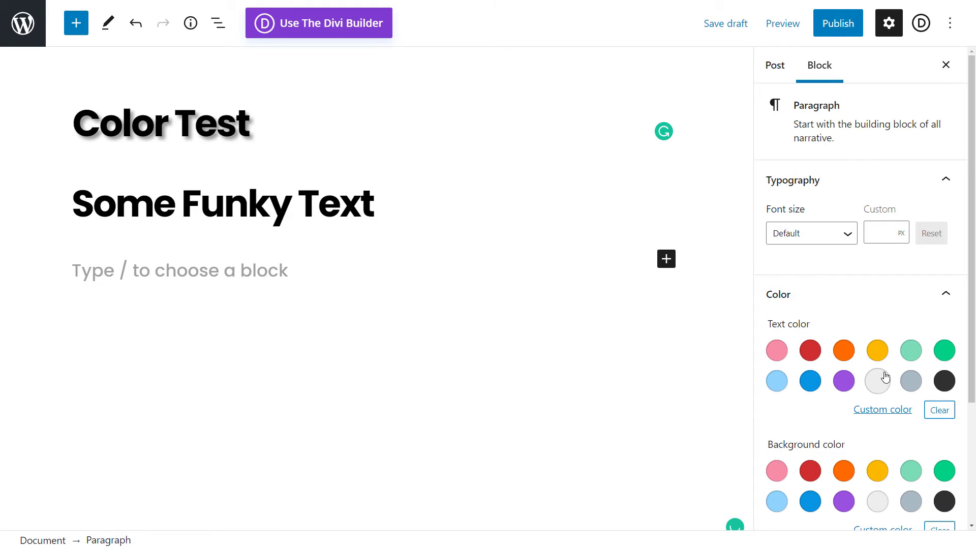
{"action": "mouse_move", "coordinate": [877, 381]}
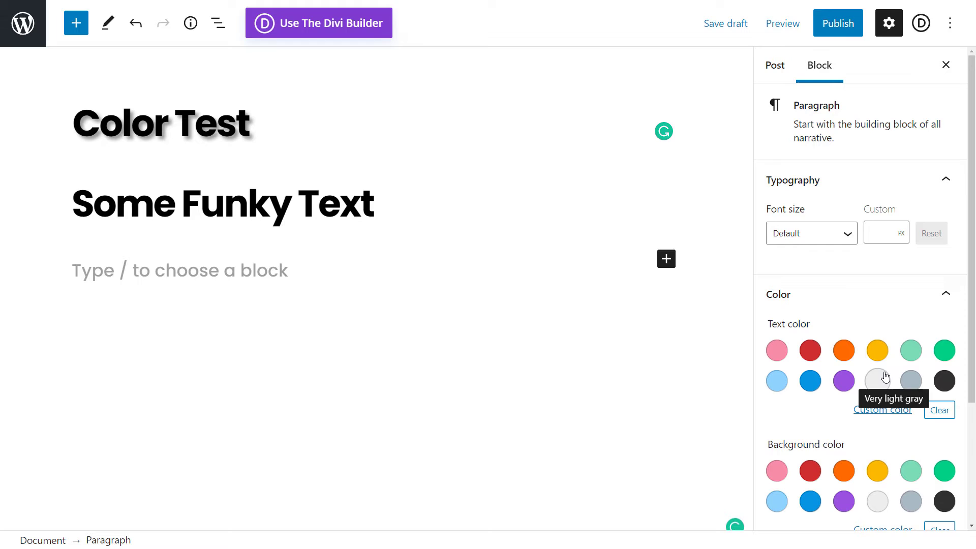
{"action": "mouse_move", "coordinate": [810, 381]}
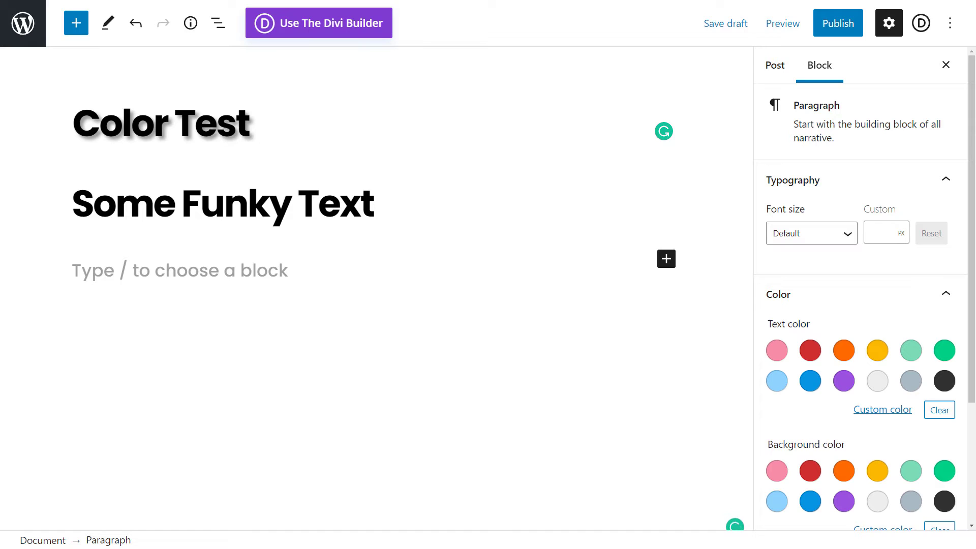
- Reload the Color Test post editor so the Color panel shows the updated palette
{"action": "left_click", "coordinate": [162, 122]}
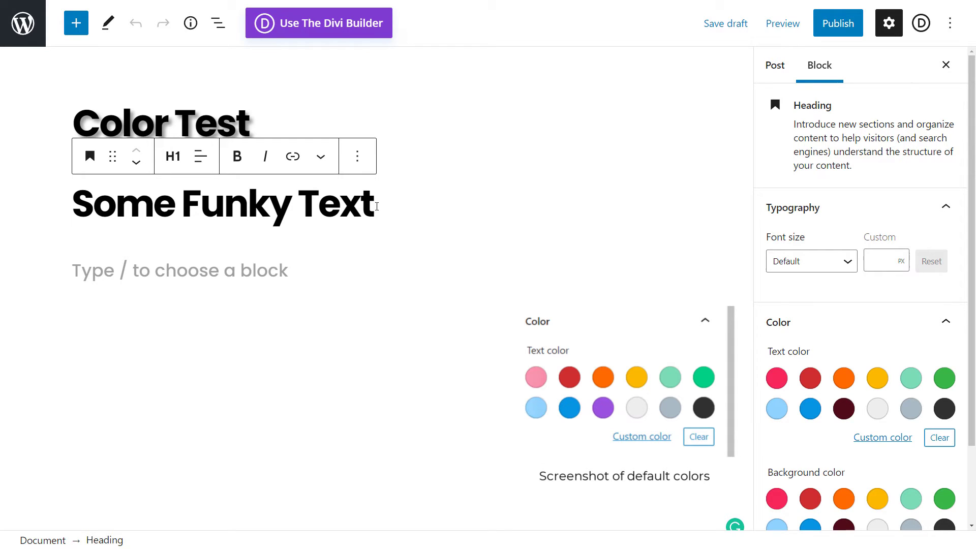
- Give the Some Funky Text heading green text on a dark maroon background, then preview the post
{"action": "triple_click", "coordinate": [224, 203]}
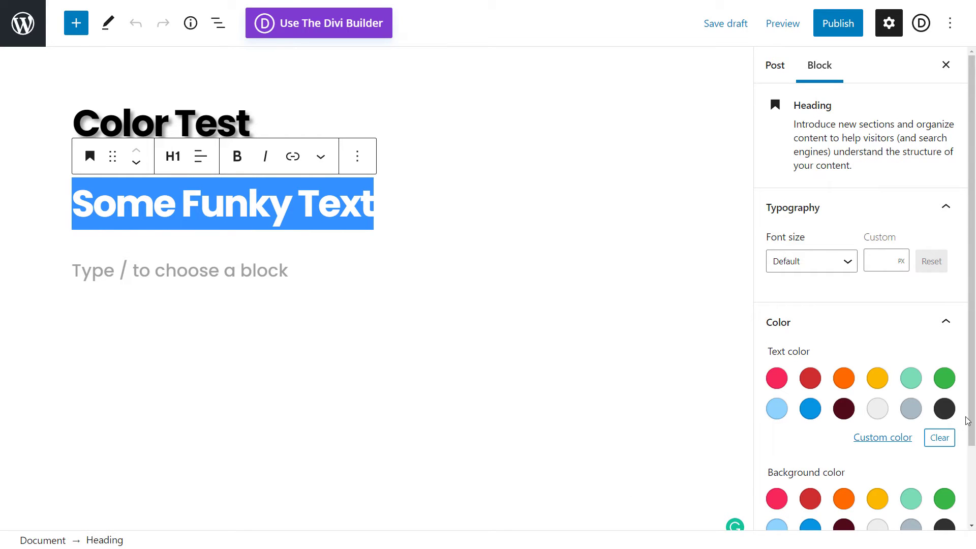
{"action": "left_click", "coordinate": [943, 378]}
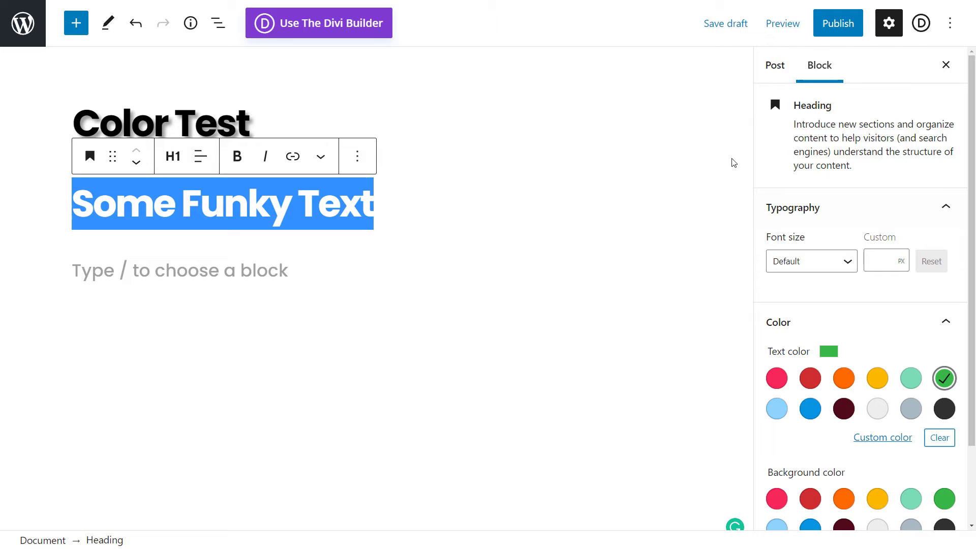
{"action": "scroll", "scroll_direction": "down", "scroll_amount": 3}
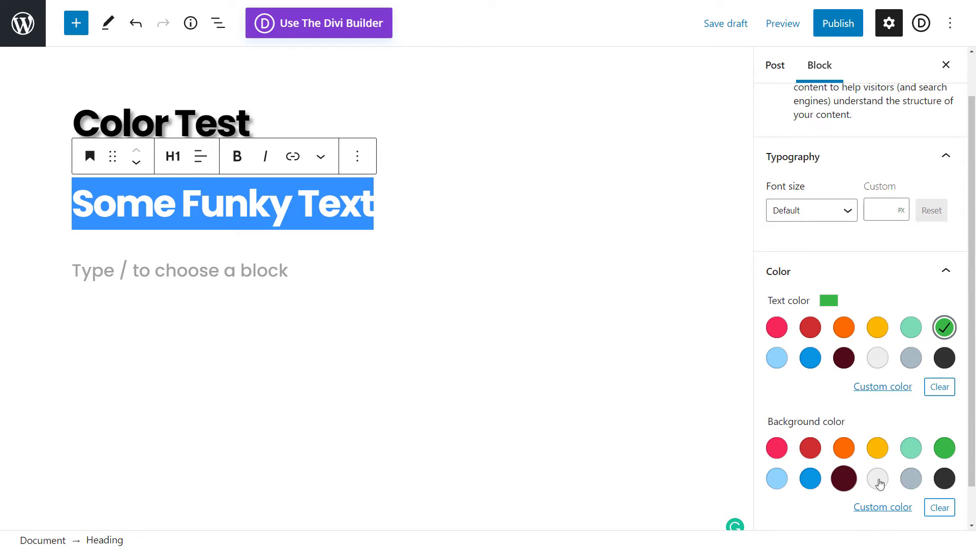
{"action": "left_click", "coordinate": [843, 478]}
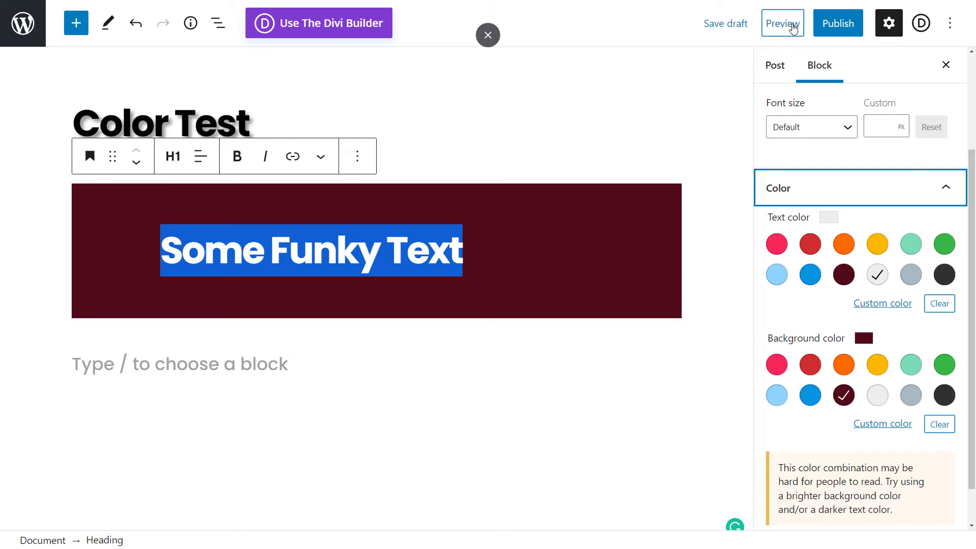
{"action": "left_click", "coordinate": [781, 23]}
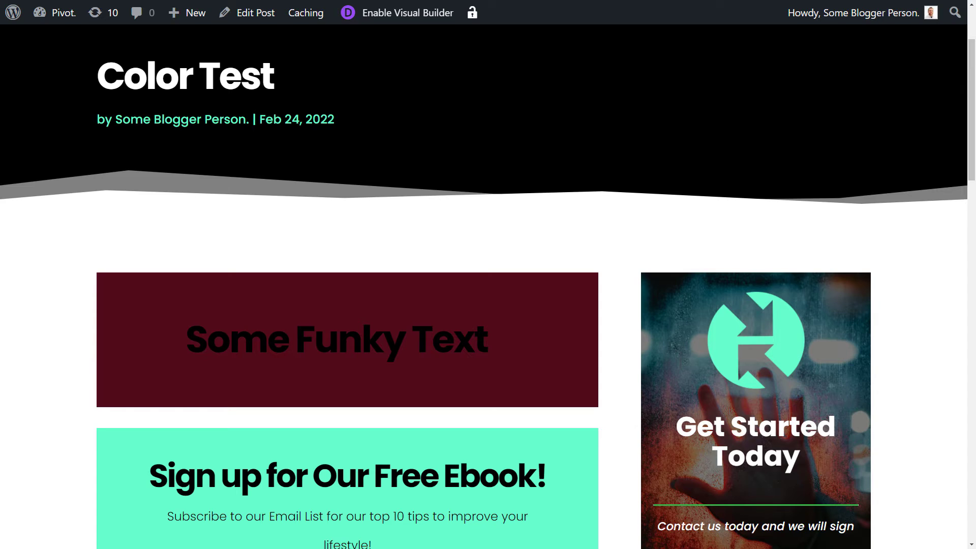
{"action": "mouse_move", "coordinate": [550, 312]}
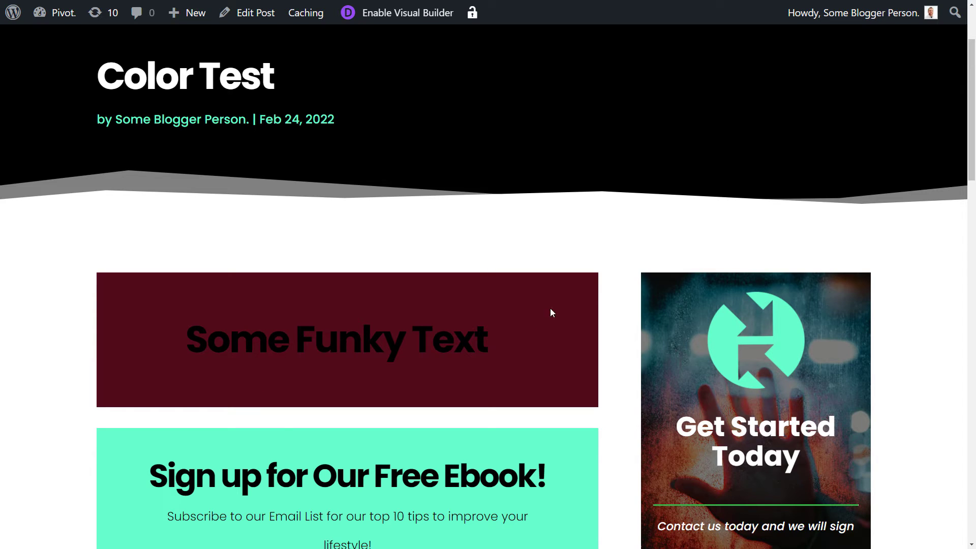
{"action": "mouse_move", "coordinate": [377, 302]}
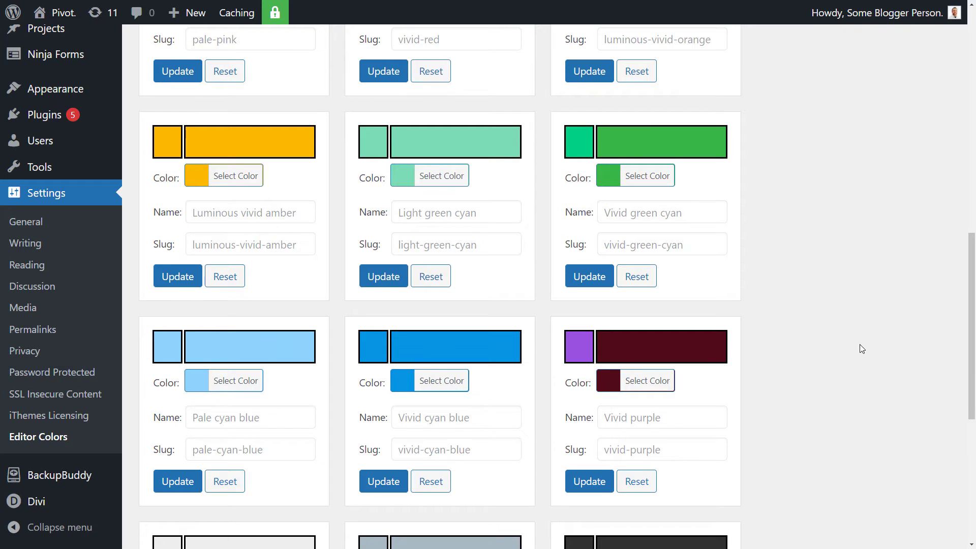
- Change Vivid purple from maroon to a bright yellow and update it
{"action": "scroll", "scroll_direction": "down", "scroll_amount": 3}
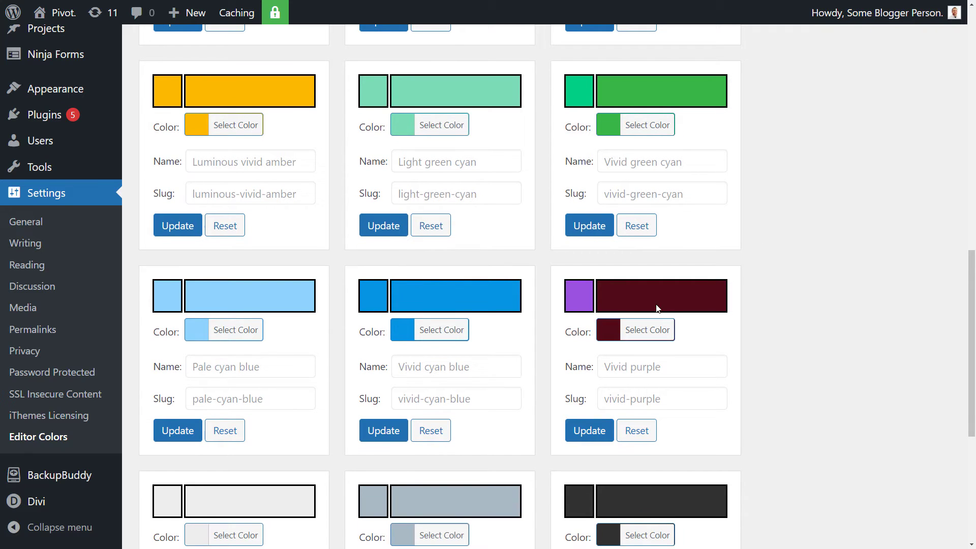
{"action": "mouse_move", "coordinate": [662, 304]}
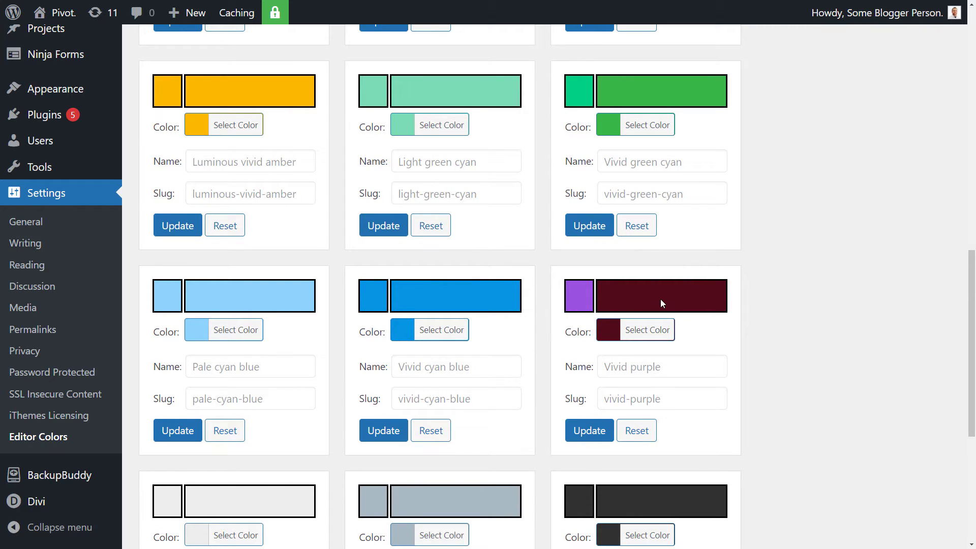
{"action": "mouse_move", "coordinate": [647, 330]}
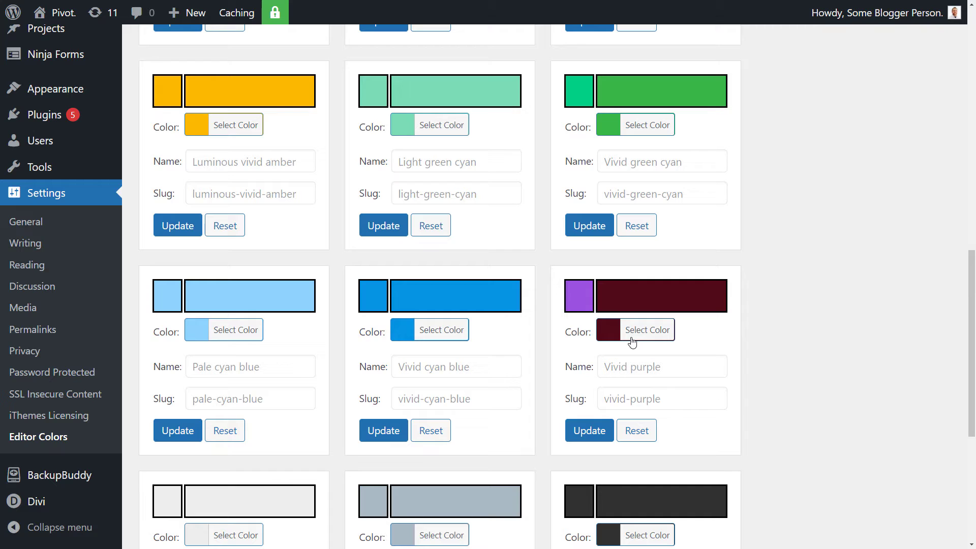
{"action": "left_click", "coordinate": [647, 330]}
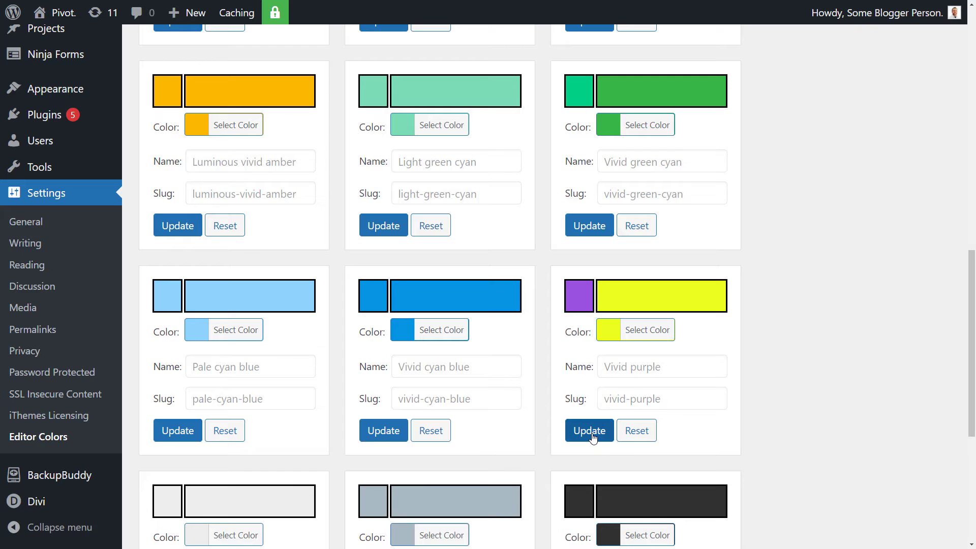
{"action": "left_click", "coordinate": [588, 431]}
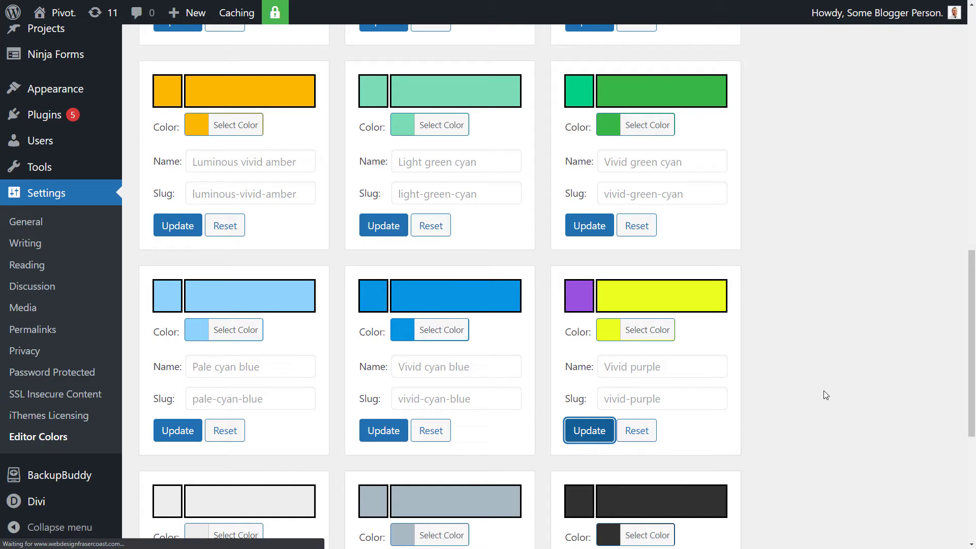
{"action": "scroll", "scroll_direction": "up", "scroll_amount": 3}
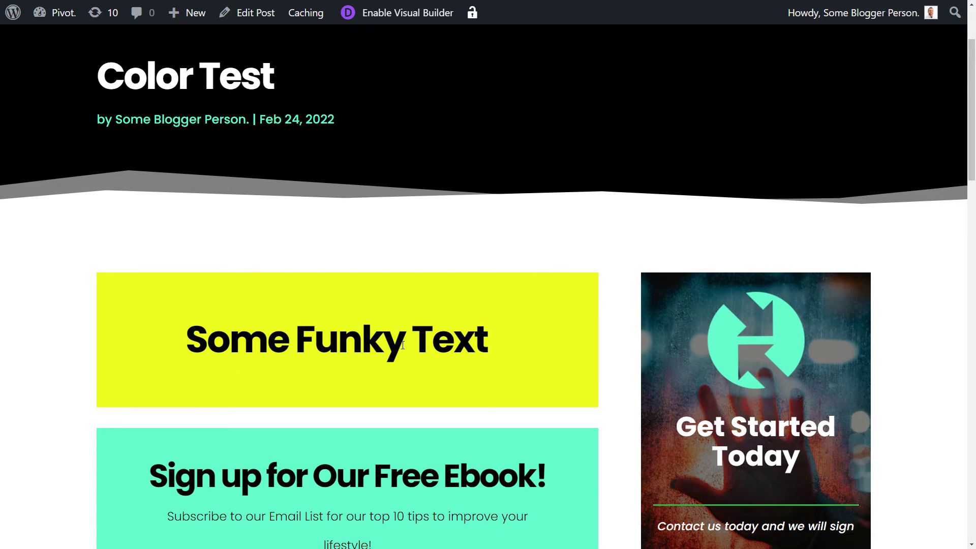
{"action": "mouse_move", "coordinate": [358, 287]}
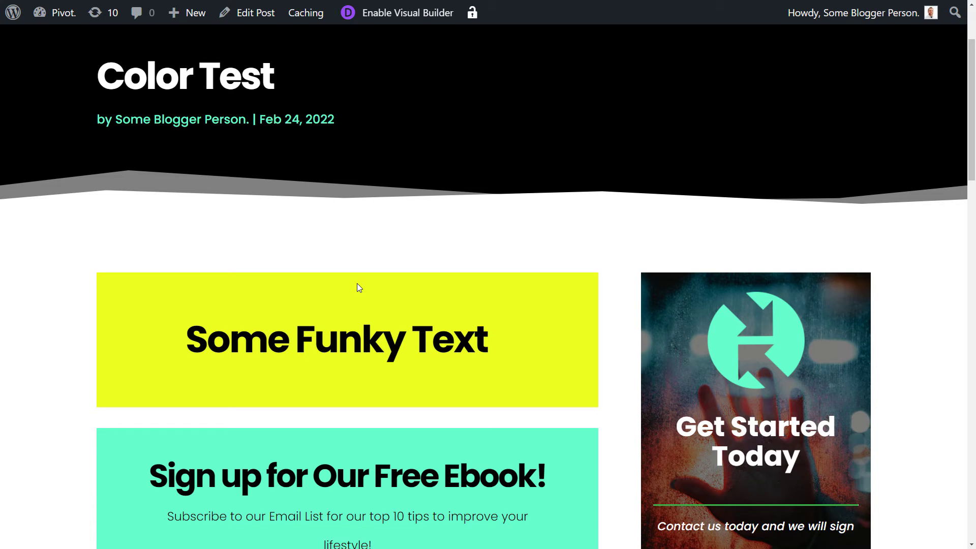
{"action": "mouse_move", "coordinate": [285, 186]}
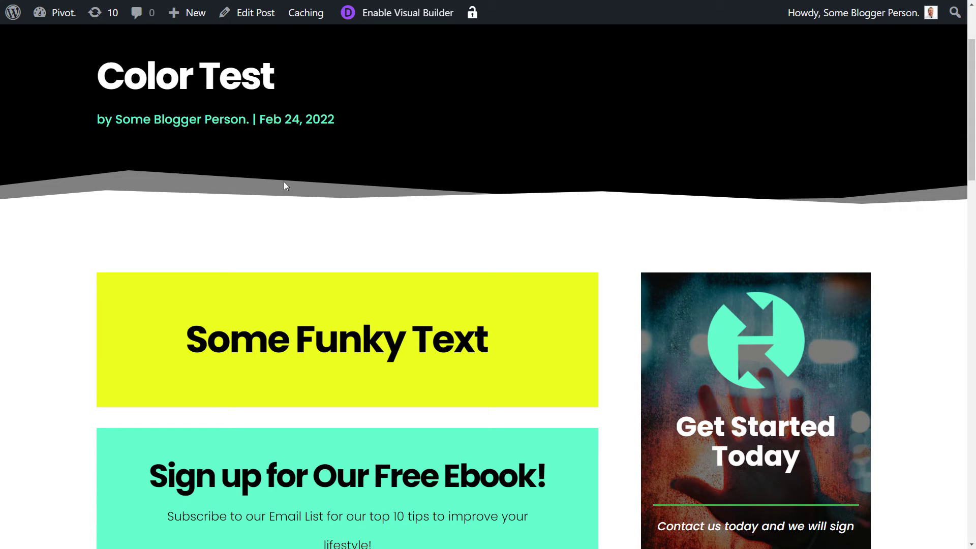
{"action": "mouse_move", "coordinate": [25, 391]}
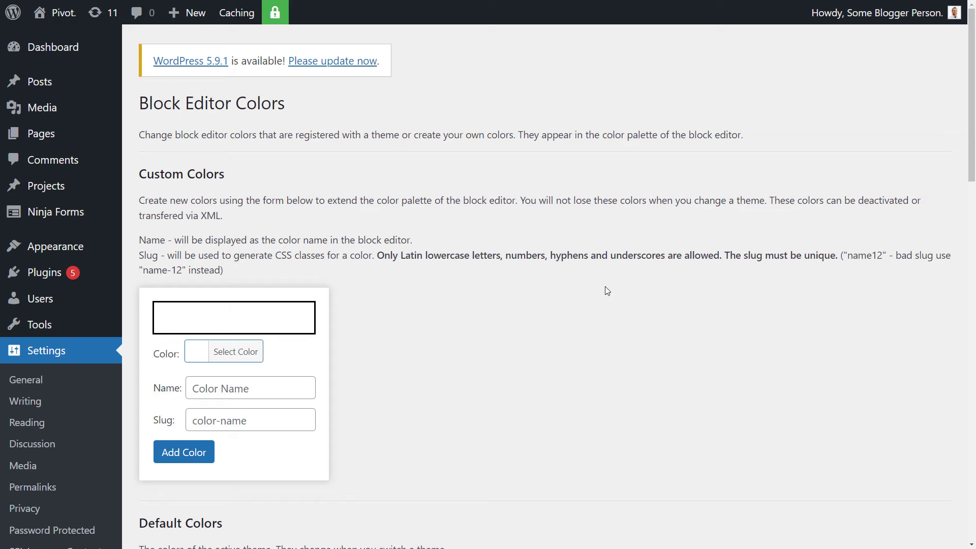
{"action": "mouse_move", "coordinate": [668, 187]}
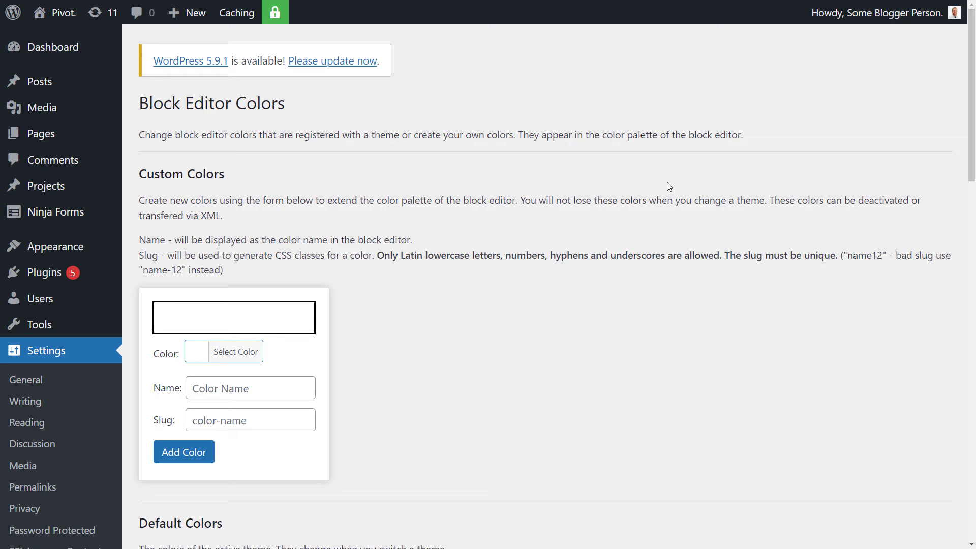
- Add custom color 'Wade Test' in dark olive with slug wade-test and save it
{"action": "scroll", "scroll_direction": "down", "scroll_amount": 3}
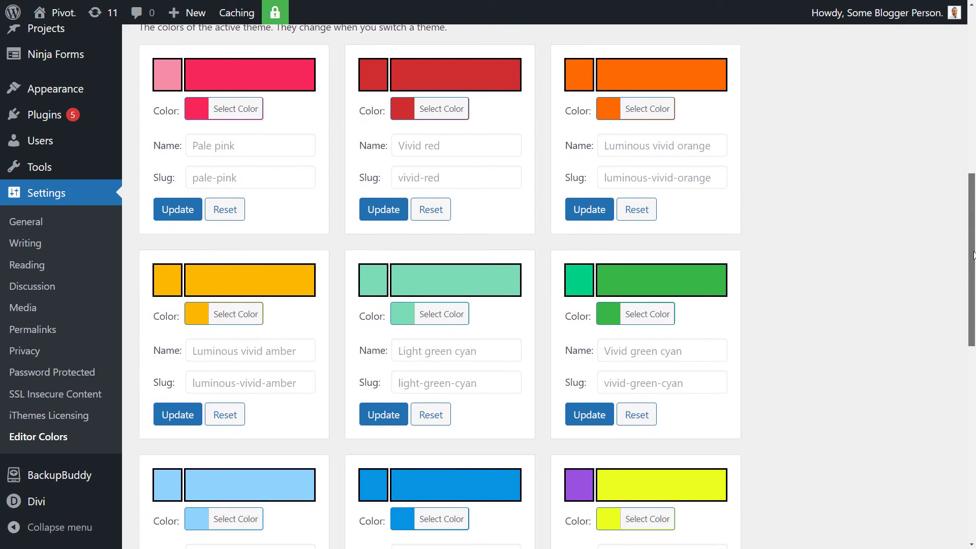
{"action": "scroll", "scroll_direction": "up", "scroll_amount": 3}
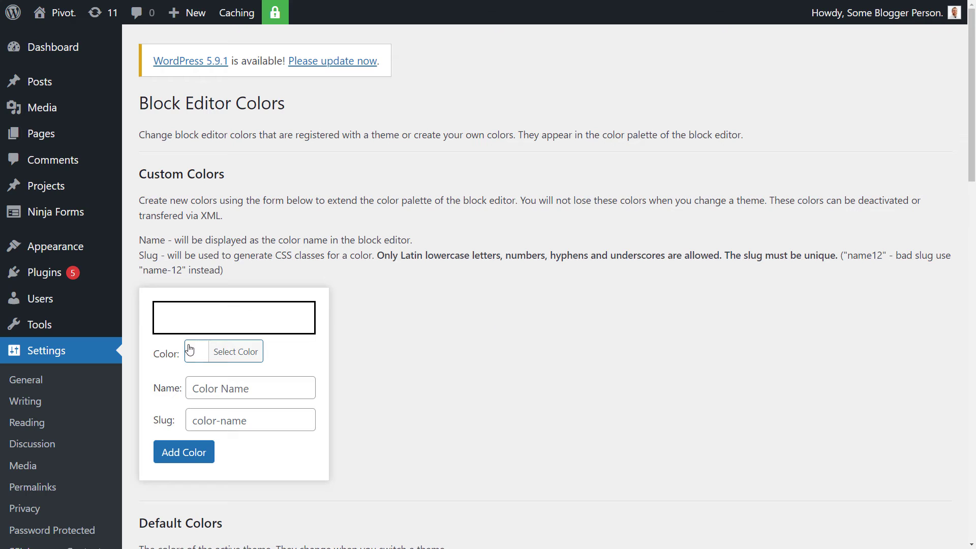
{"action": "left_click", "coordinate": [250, 388]}
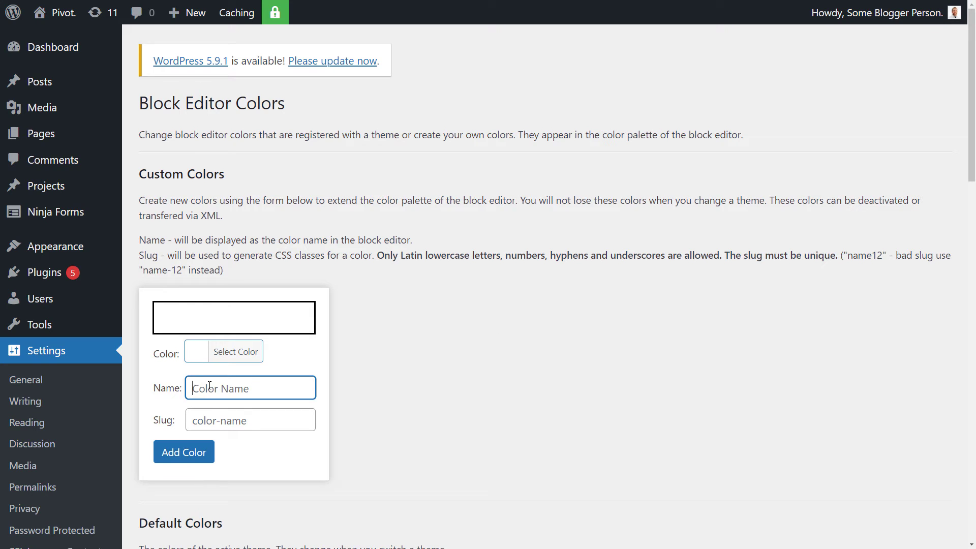
{"action": "type", "text": "Wade Test"}
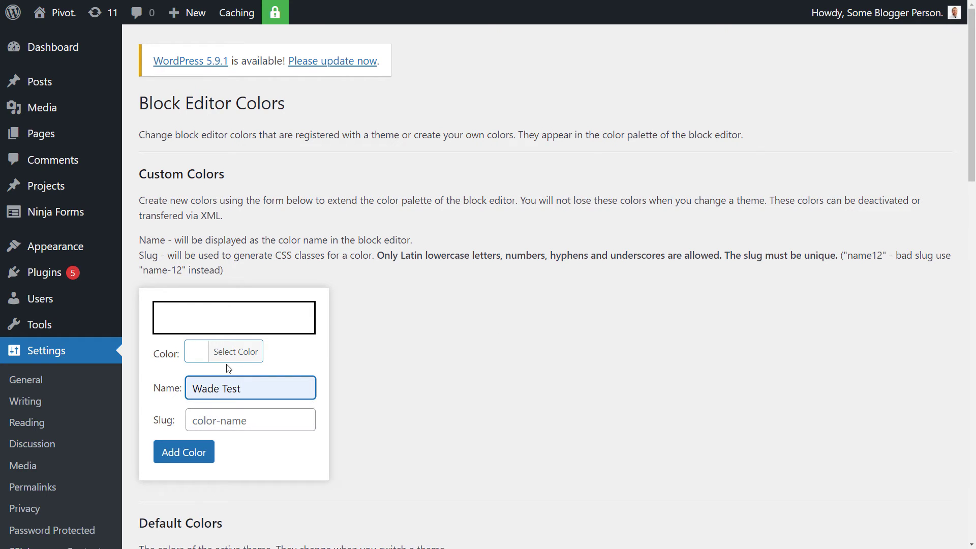
{"action": "left_click", "coordinate": [236, 353]}
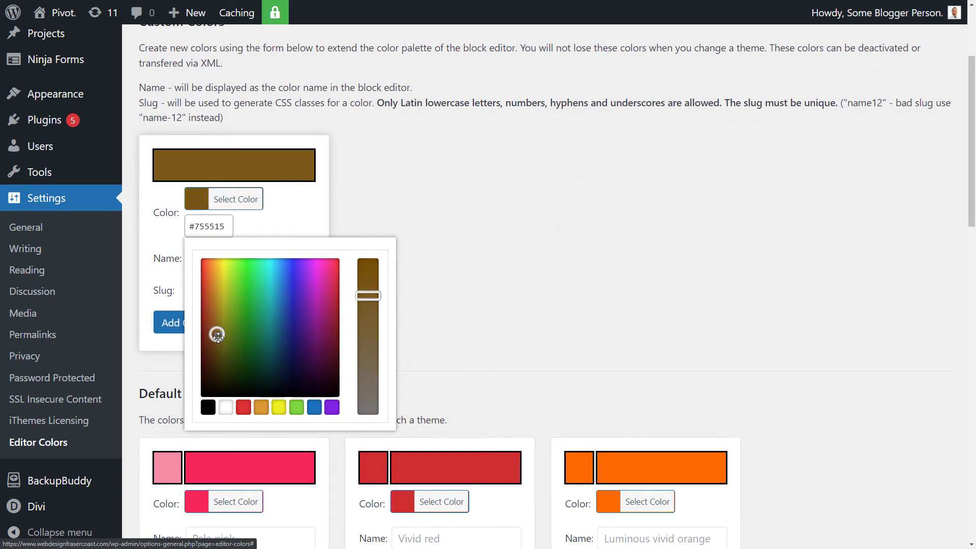
{"action": "left_click", "coordinate": [219, 335]}
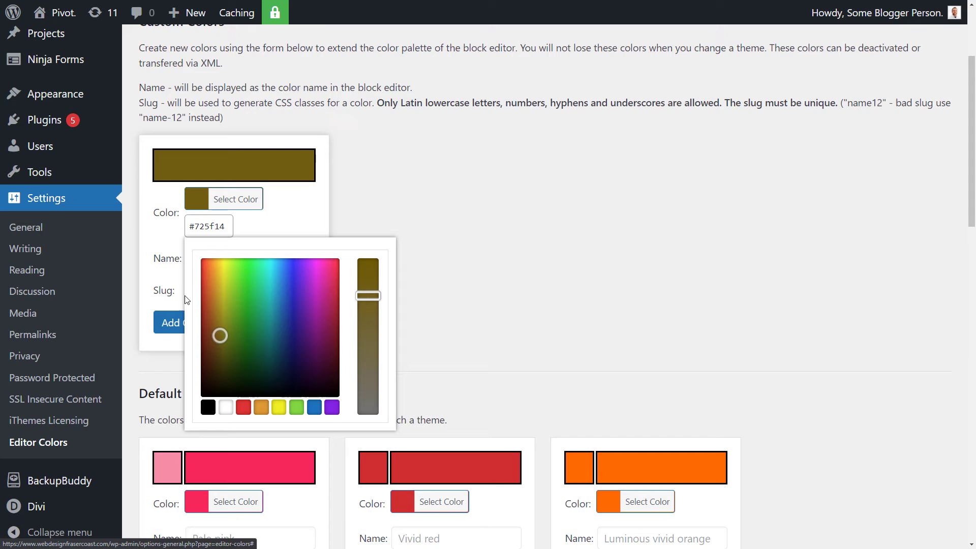
{"action": "mouse_move", "coordinate": [164, 284]}
{"action": "type", "text": "Wade Test"}
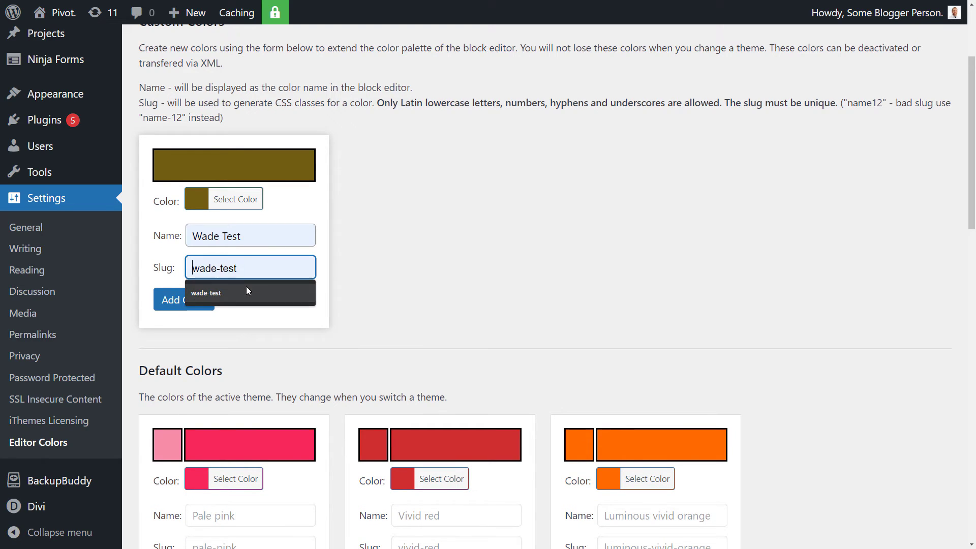
{"action": "left_click", "coordinate": [183, 300]}
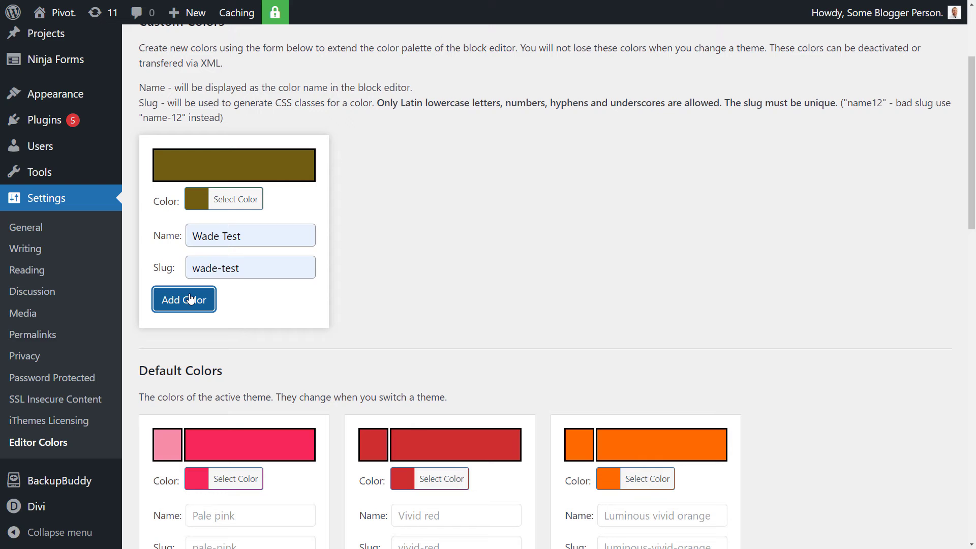
{"action": "left_click", "coordinate": [183, 299]}
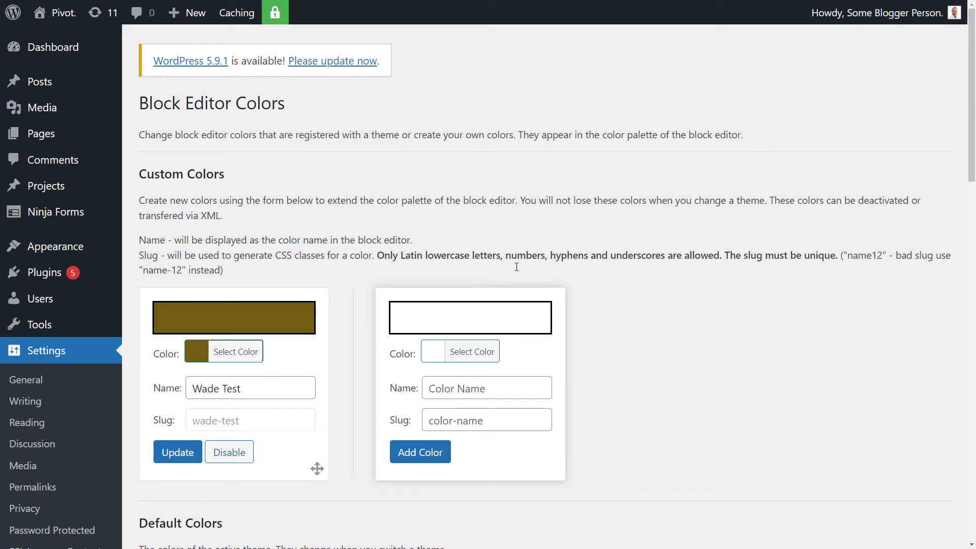
- Create custom color Limey with a bright lime green (#9eff4f) swatch and slug lime
{"action": "scroll", "scroll_direction": "down", "scroll_amount": 3}
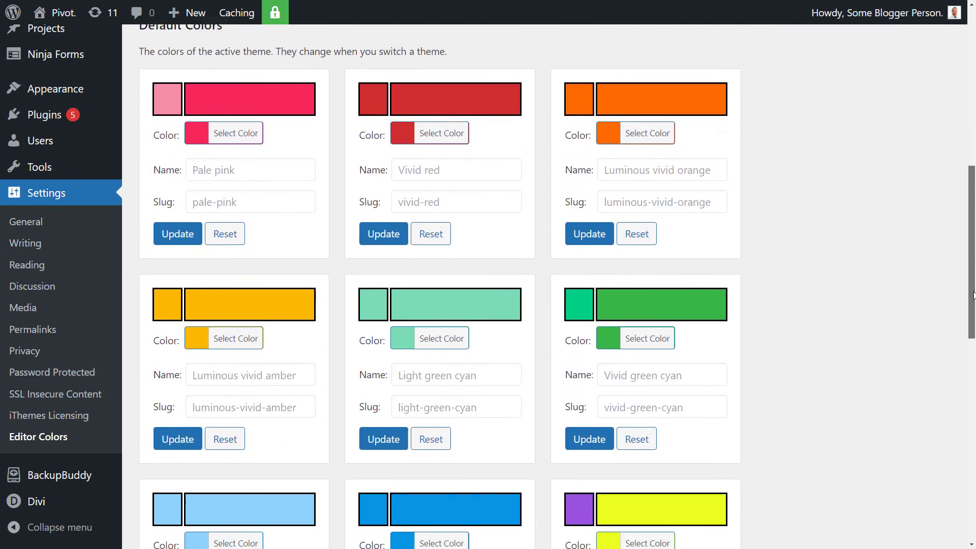
{"action": "scroll", "scroll_direction": "up", "scroll_amount": 3}
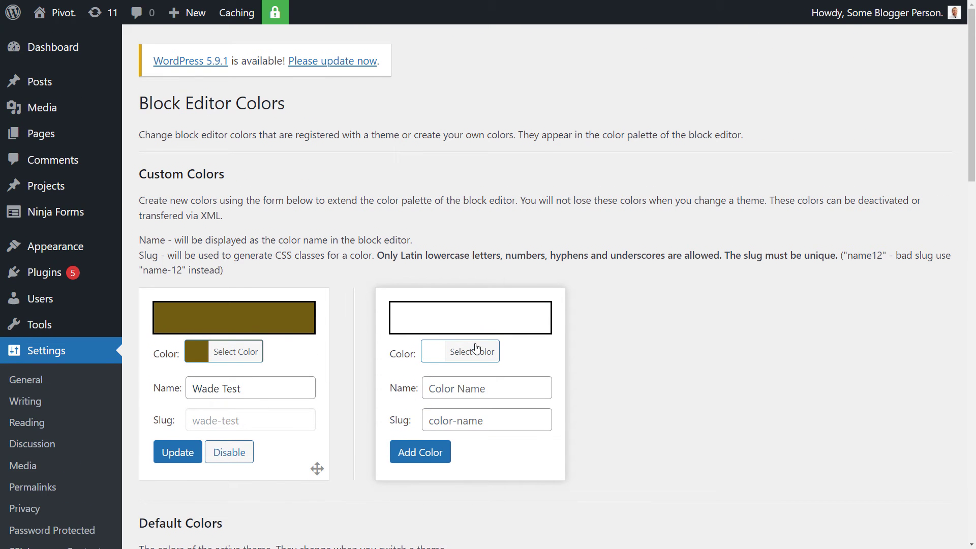
{"action": "type", "text": "Limey"}
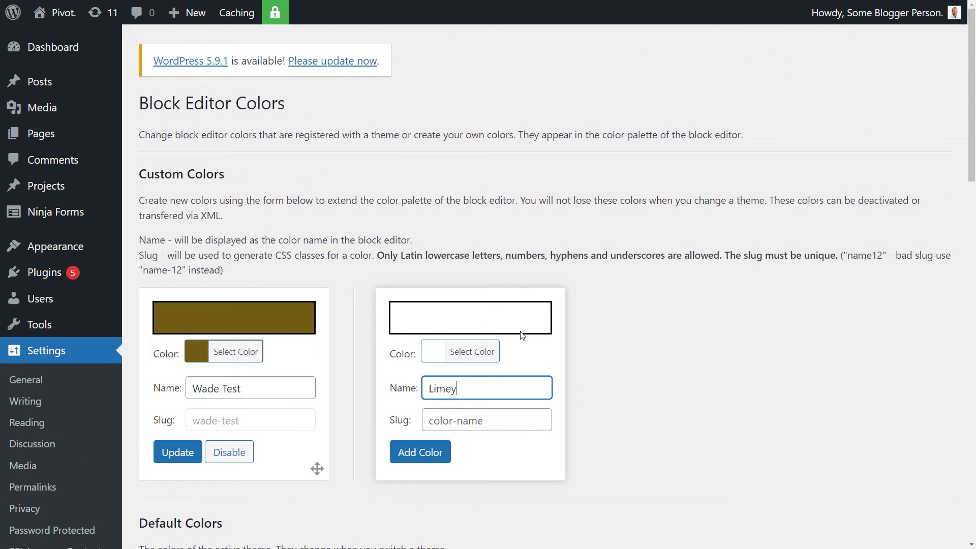
{"action": "left_click", "coordinate": [473, 350]}
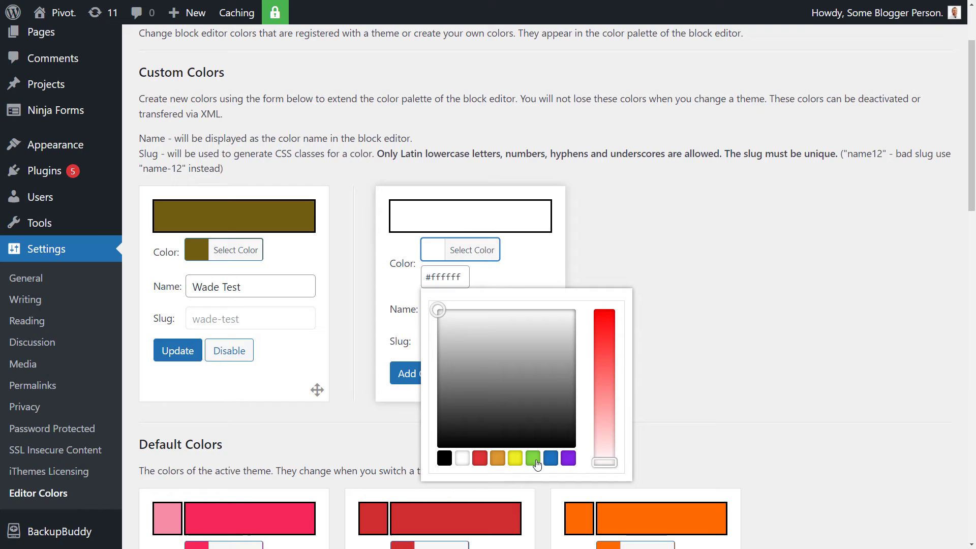
{"action": "left_click", "coordinate": [532, 458]}
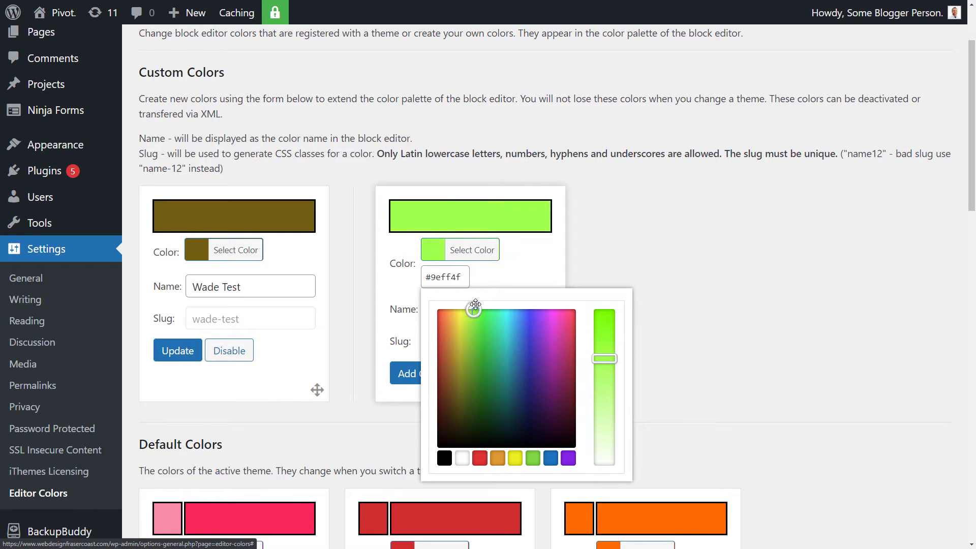
{"action": "left_click", "coordinate": [576, 369]}
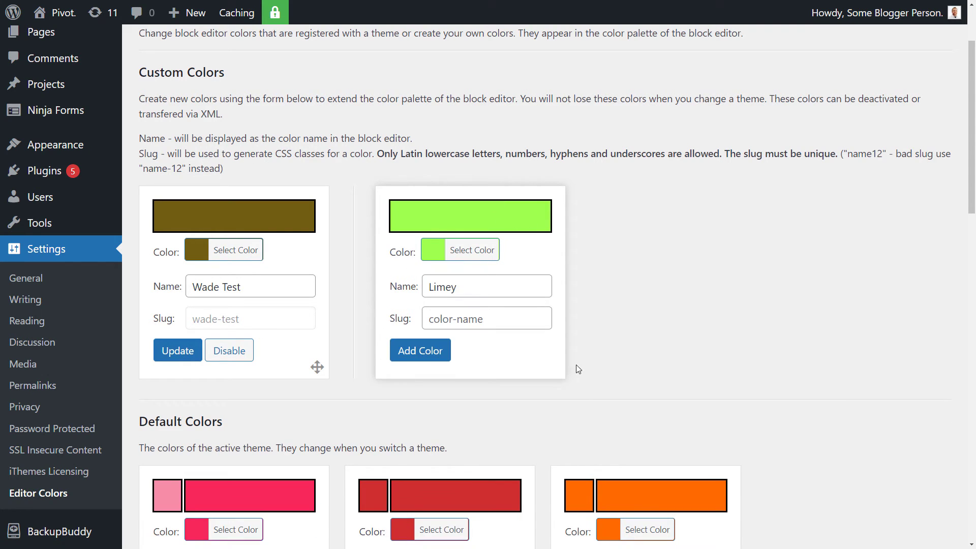
{"action": "type", "text": "limey"}
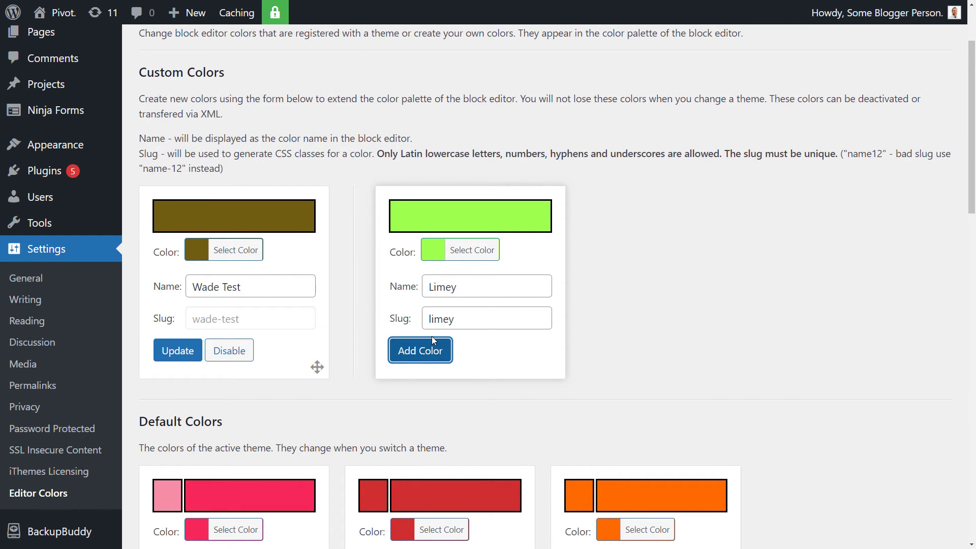
{"action": "left_click", "coordinate": [420, 350]}
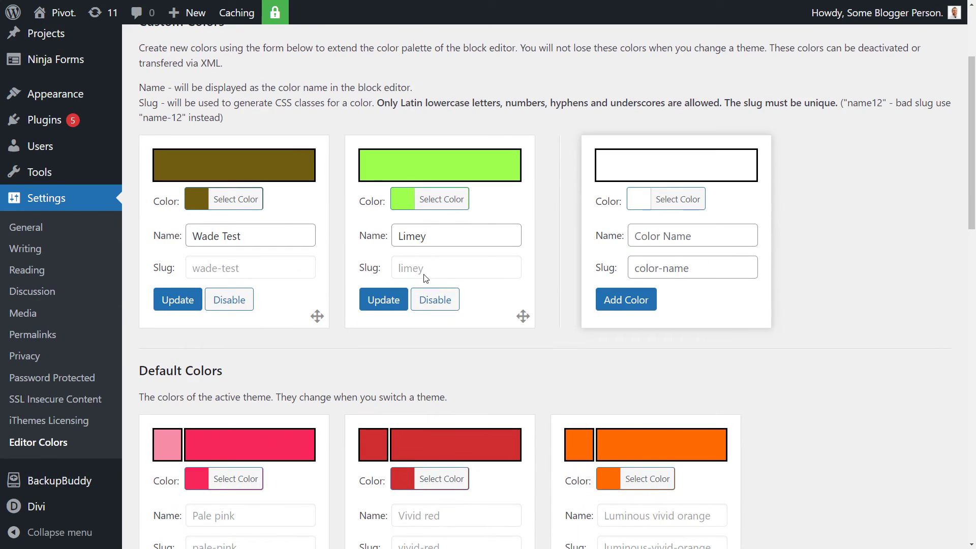
{"action": "mouse_move", "coordinate": [278, 162]}
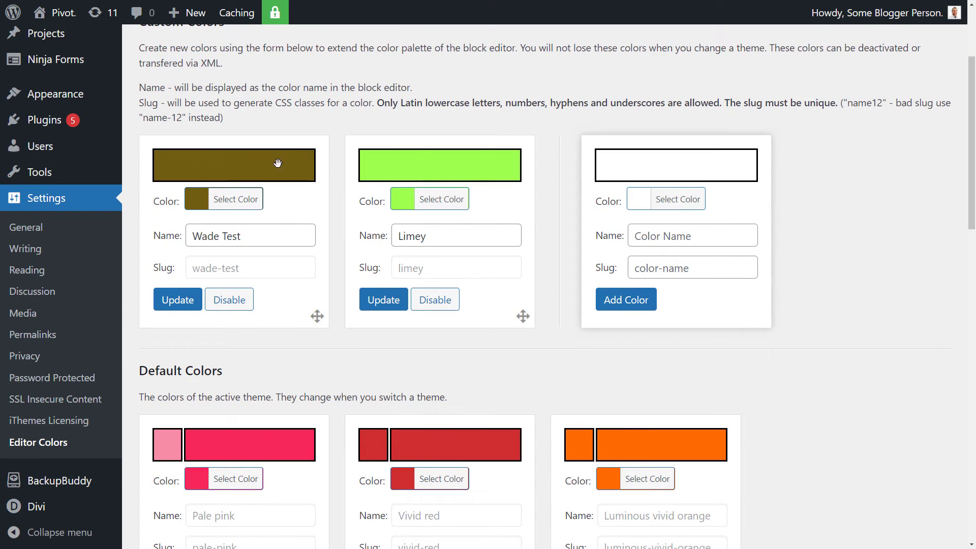
{"action": "mouse_move", "coordinate": [366, 351]}
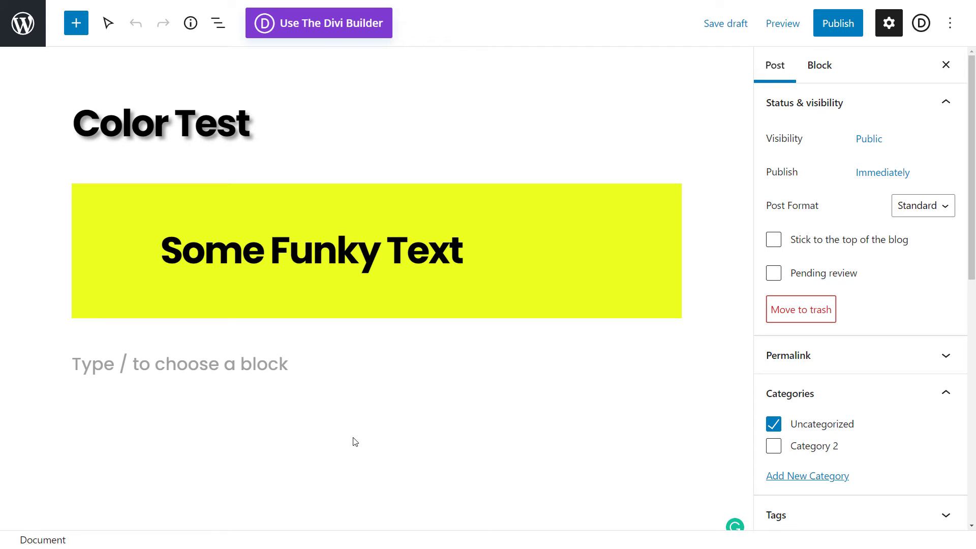
{"action": "mouse_move", "coordinate": [352, 417]}
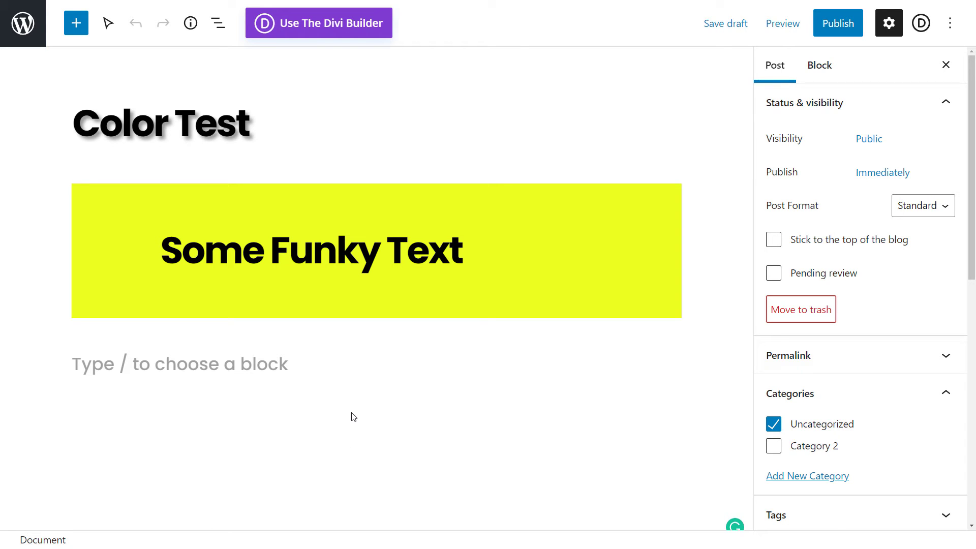
- Give the Some Funky Text heading olive text on a lime green background
{"action": "left_click", "coordinate": [790, 393]}
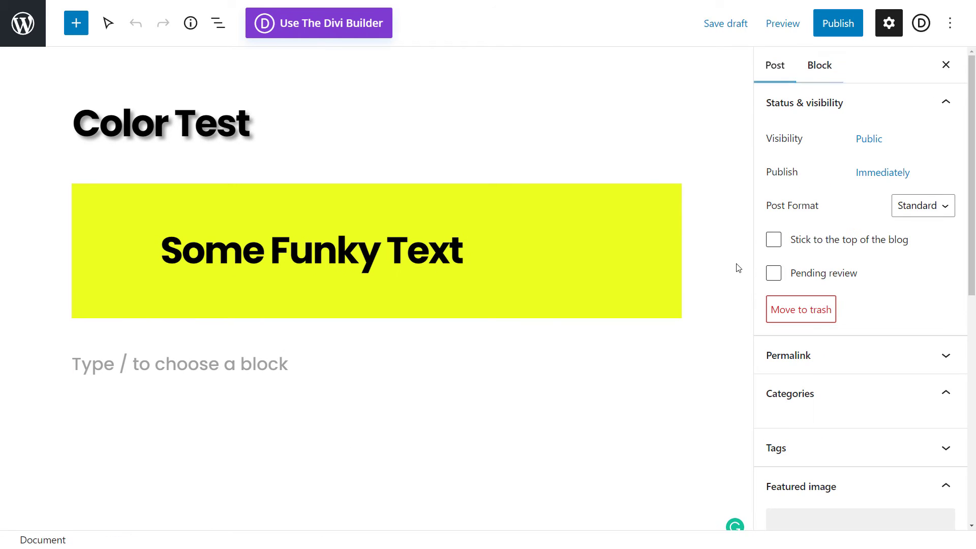
{"action": "left_click", "coordinate": [790, 393]}
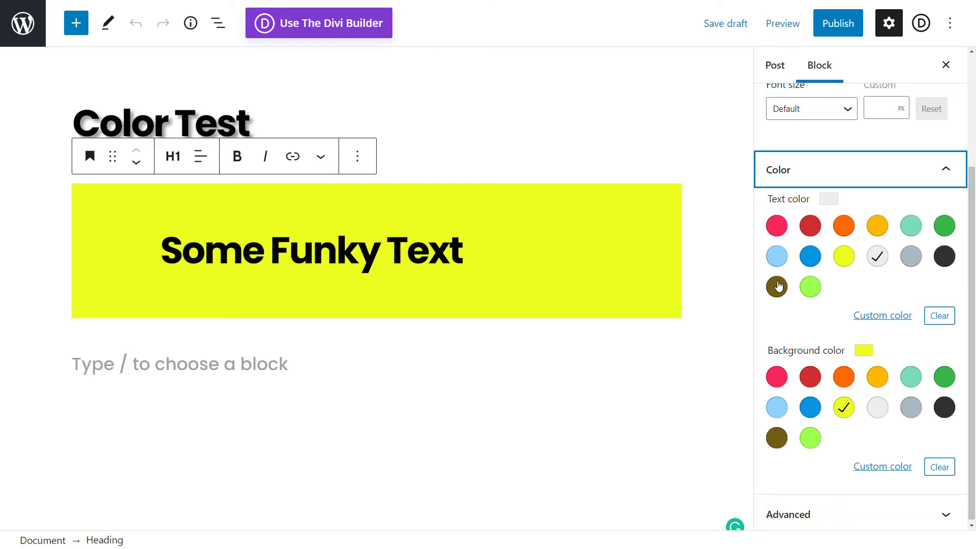
{"action": "mouse_move", "coordinate": [776, 438]}
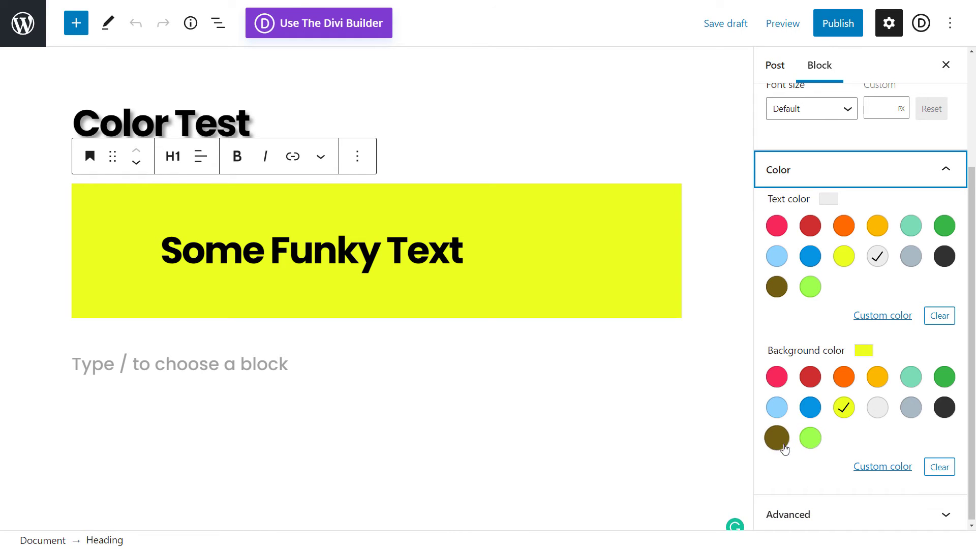
{"action": "left_click", "coordinate": [810, 437]}
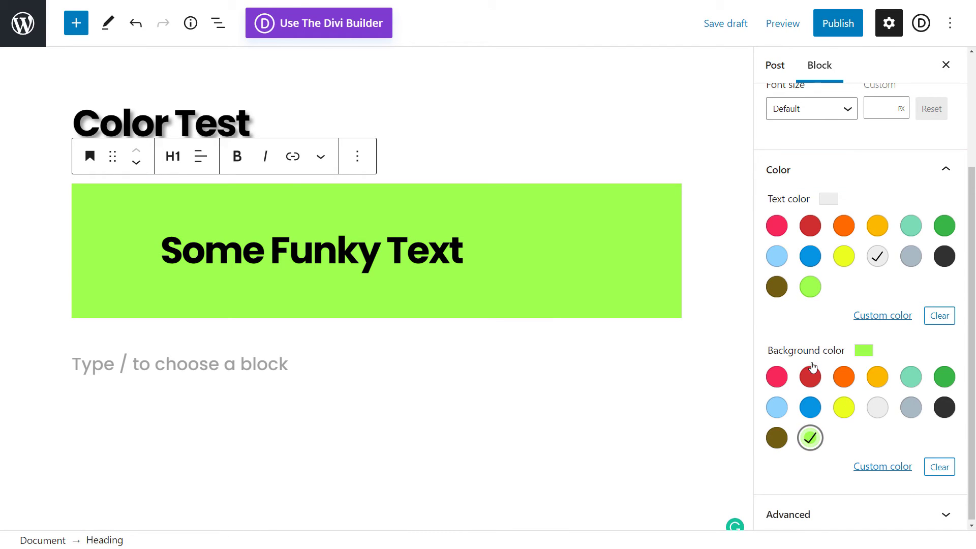
{"action": "left_click", "coordinate": [776, 287]}
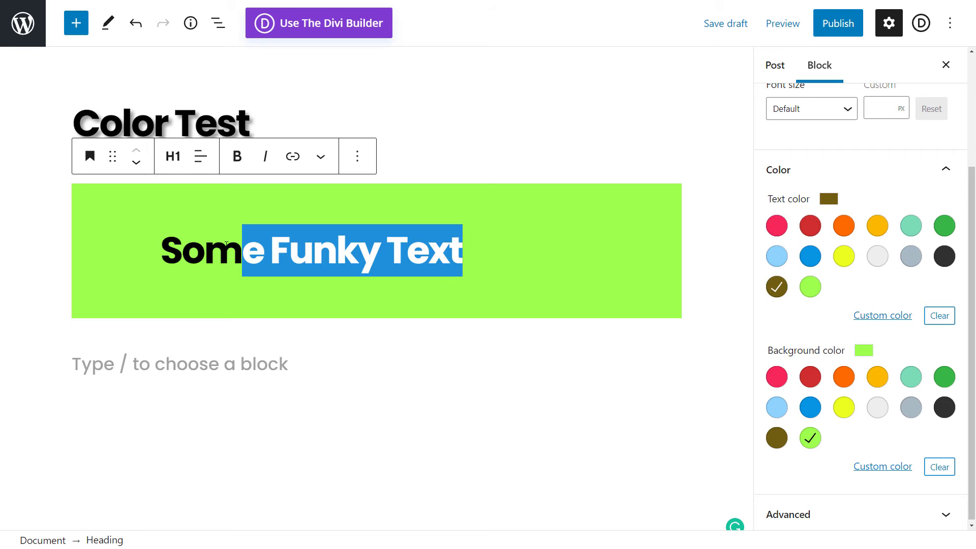
- Make Some Funky Text a level 3 heading and preview the post in a new tab
{"action": "left_click", "coordinate": [172, 156]}
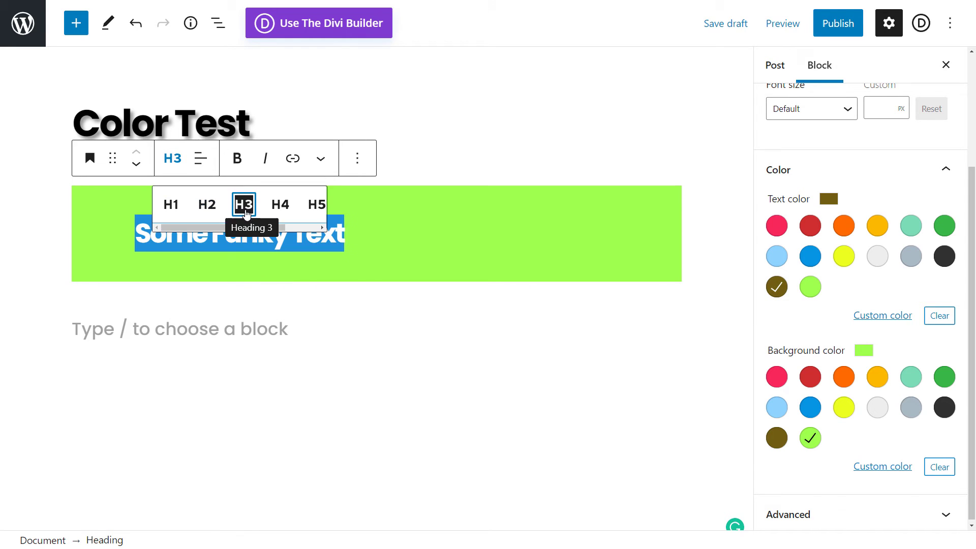
{"action": "left_click", "coordinate": [244, 203]}
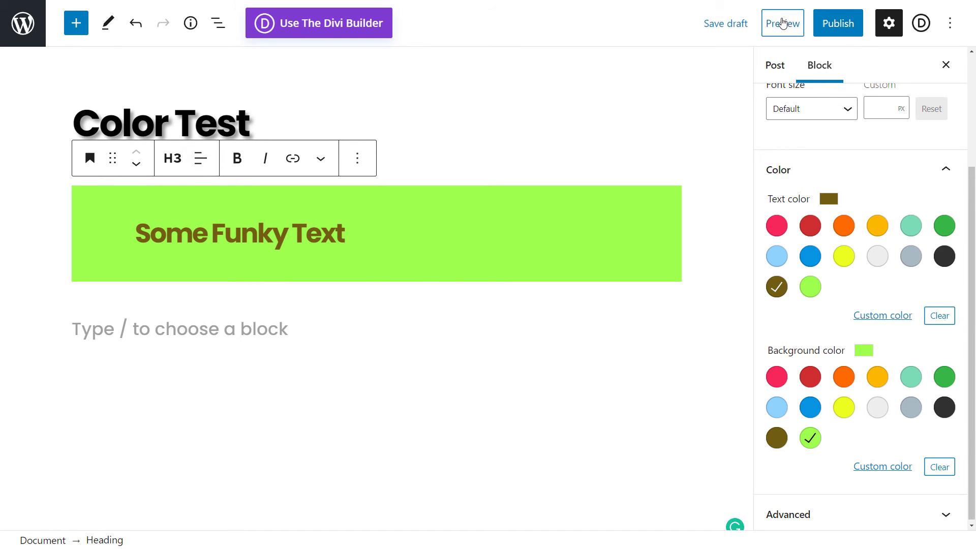
{"action": "left_click", "coordinate": [782, 23]}
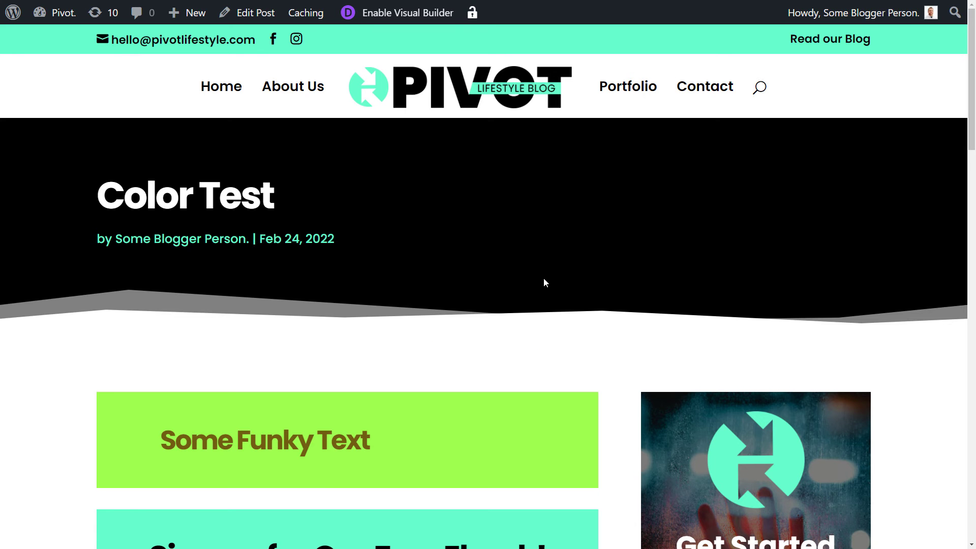
{"action": "scroll", "scroll_direction": "down", "scroll_amount": 3}
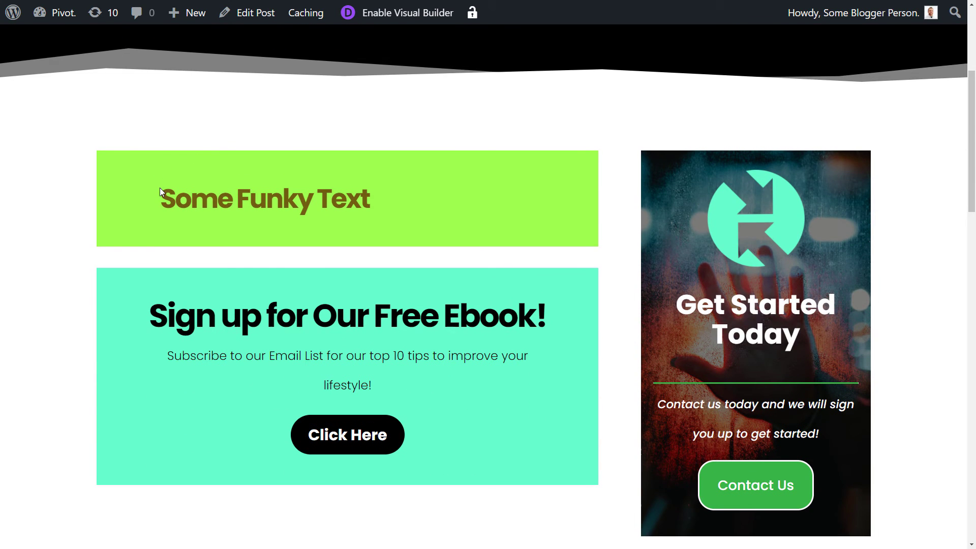
{"action": "scroll", "scroll_direction": "up", "scroll_amount": 3}
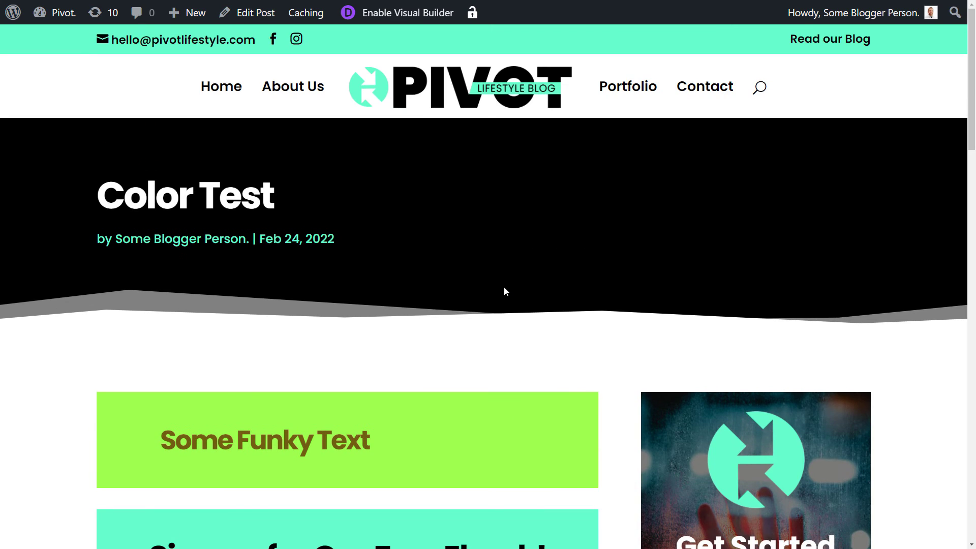
{"action": "mouse_move", "coordinate": [497, 111]}
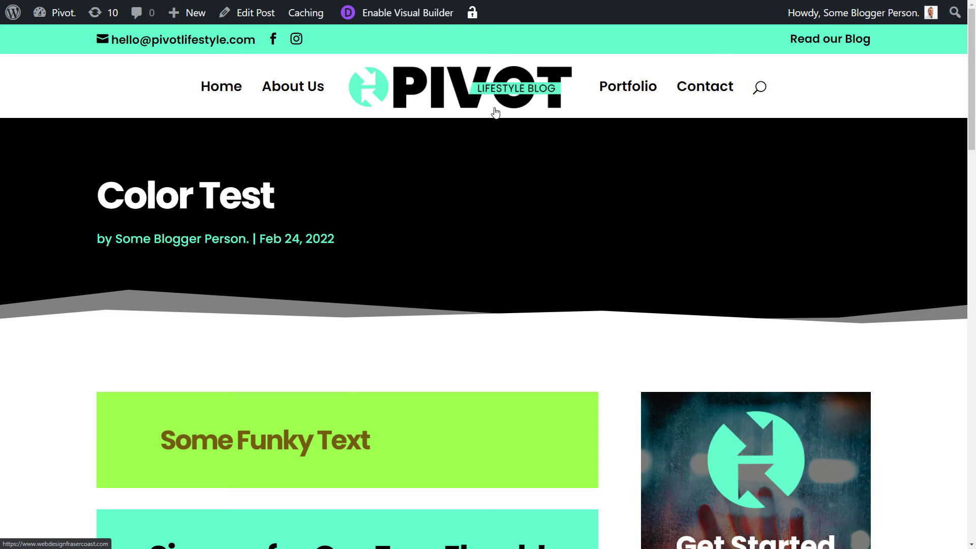
{"action": "mouse_move", "coordinate": [369, 441]}
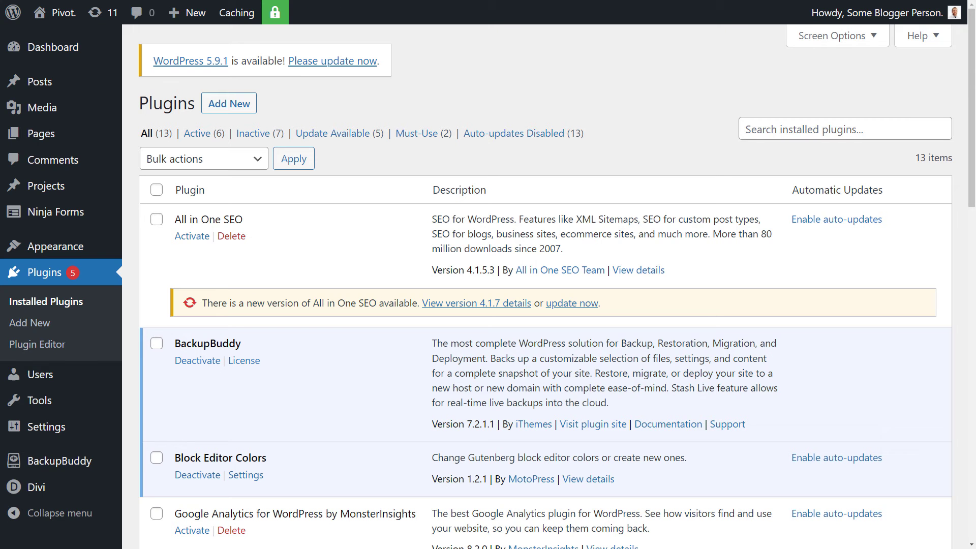
- Deactivate Block Editor Colors and confirm deleting it from the site
{"action": "scroll", "scroll_direction": "down", "scroll_amount": 3}
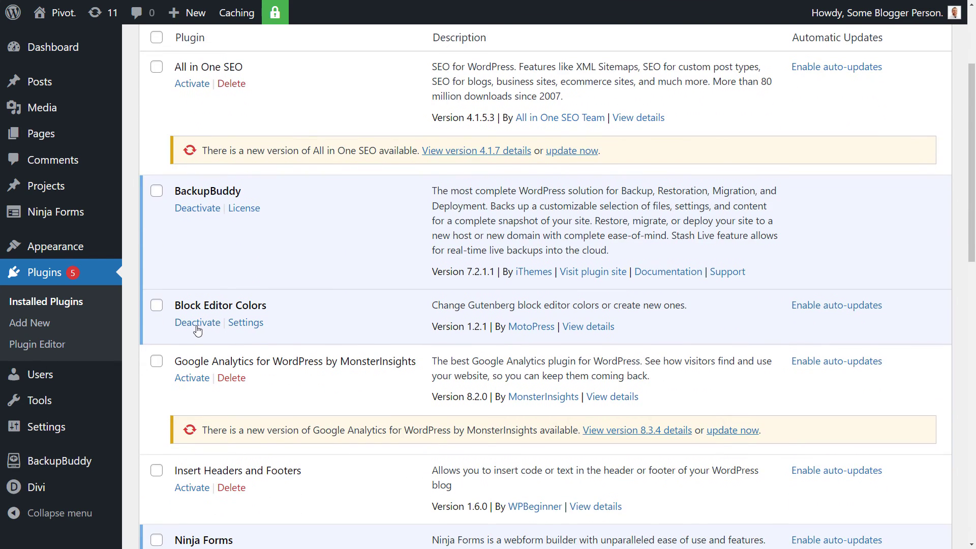
{"action": "mouse_move", "coordinate": [198, 322]}
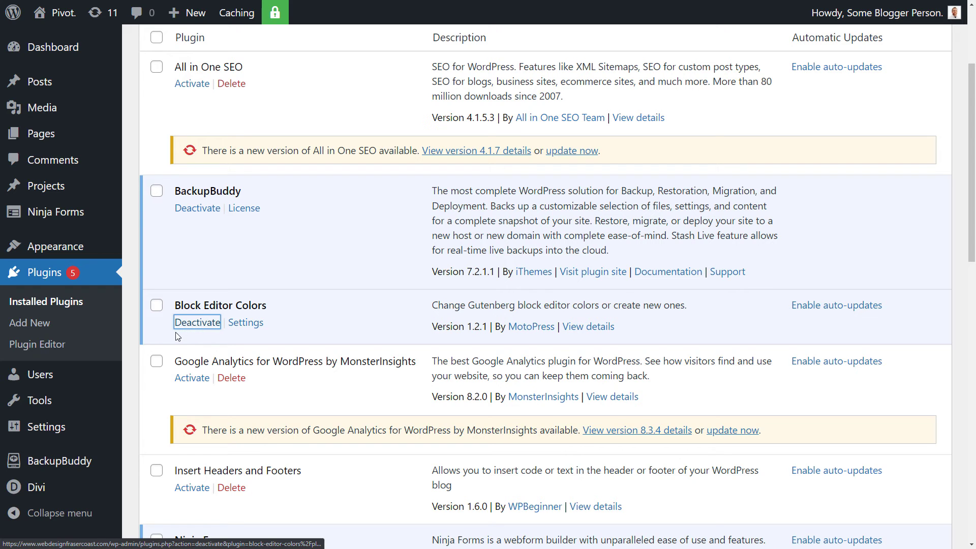
{"action": "left_click", "coordinate": [197, 322]}
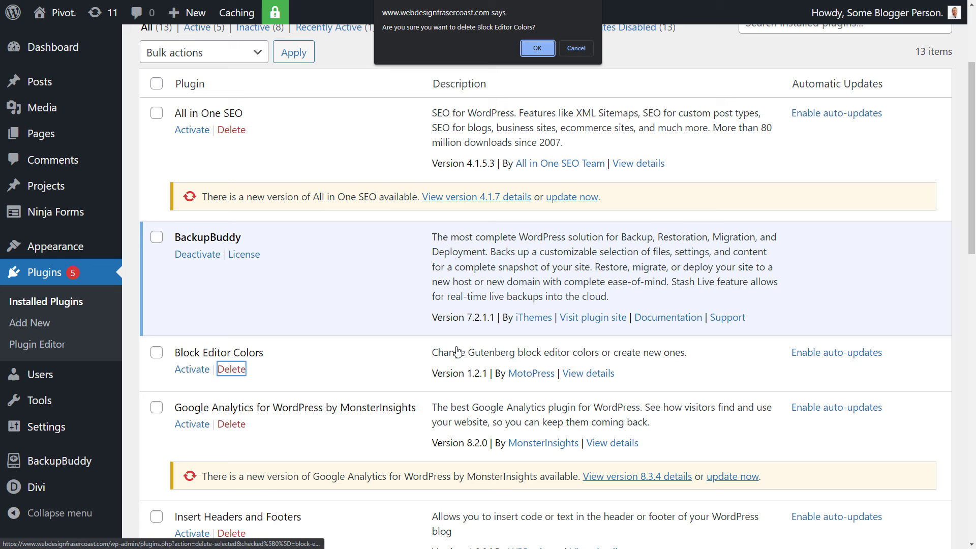
{"action": "left_click", "coordinate": [535, 47]}
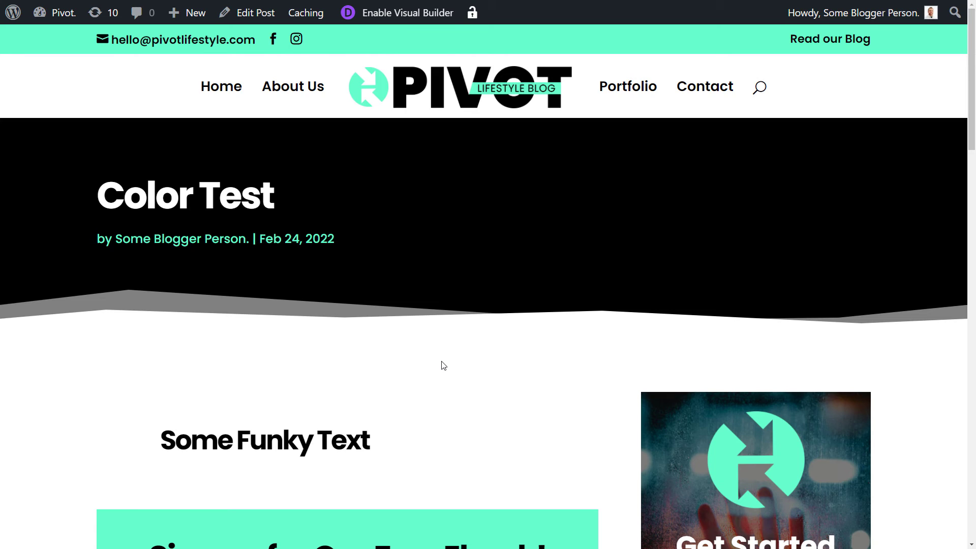
{"action": "mouse_move", "coordinate": [414, 413]}
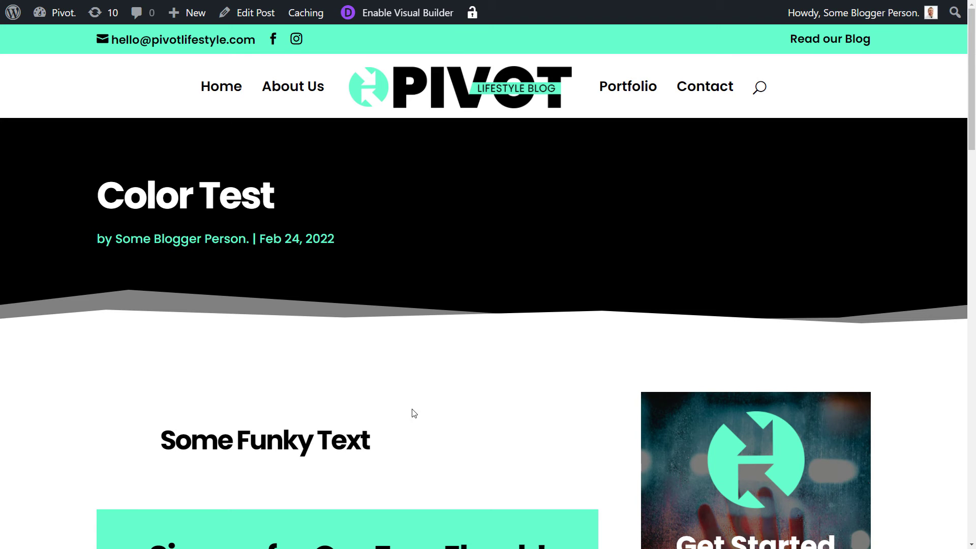
- Return to the Color Test post editor from the front-end preview
{"action": "left_click", "coordinate": [254, 12]}
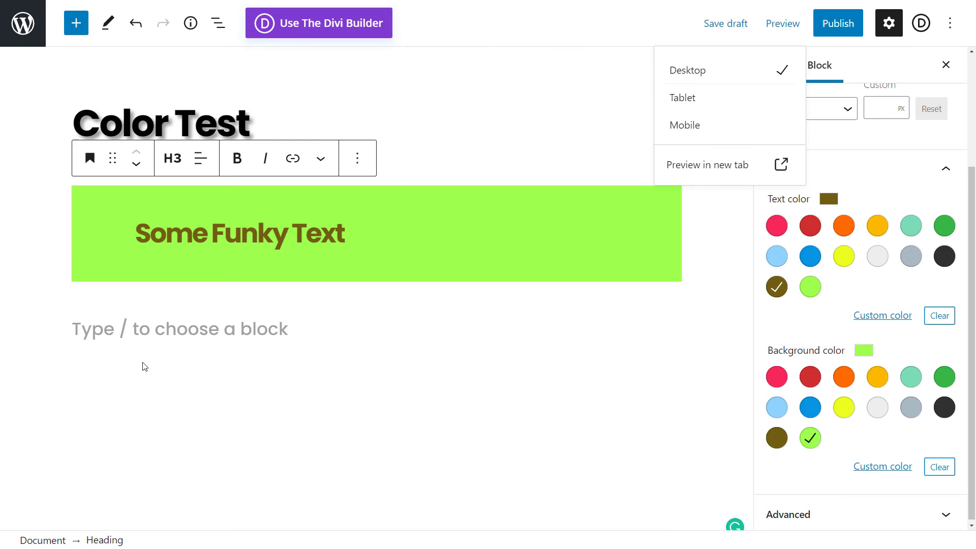
{"action": "mouse_move", "coordinate": [167, 334]}
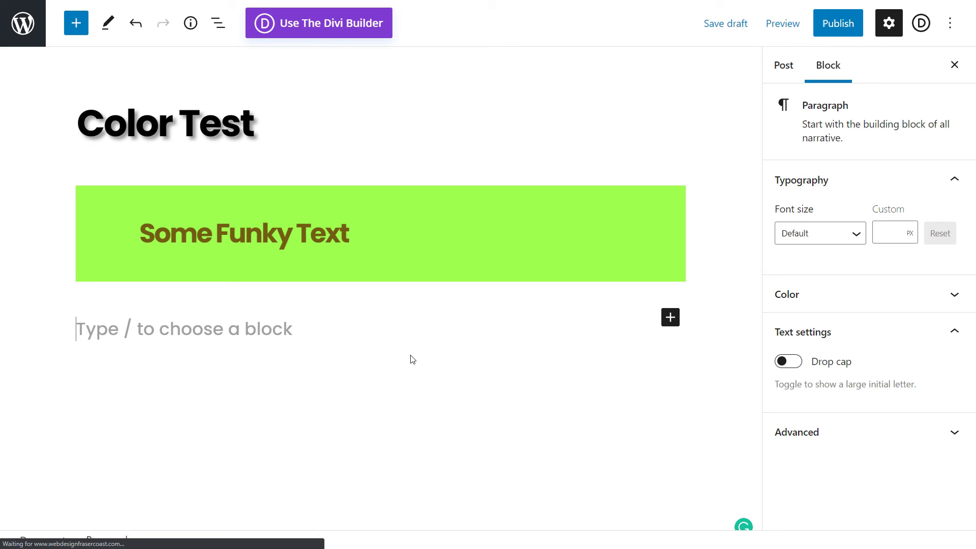
{"action": "mouse_move", "coordinate": [350, 296]}
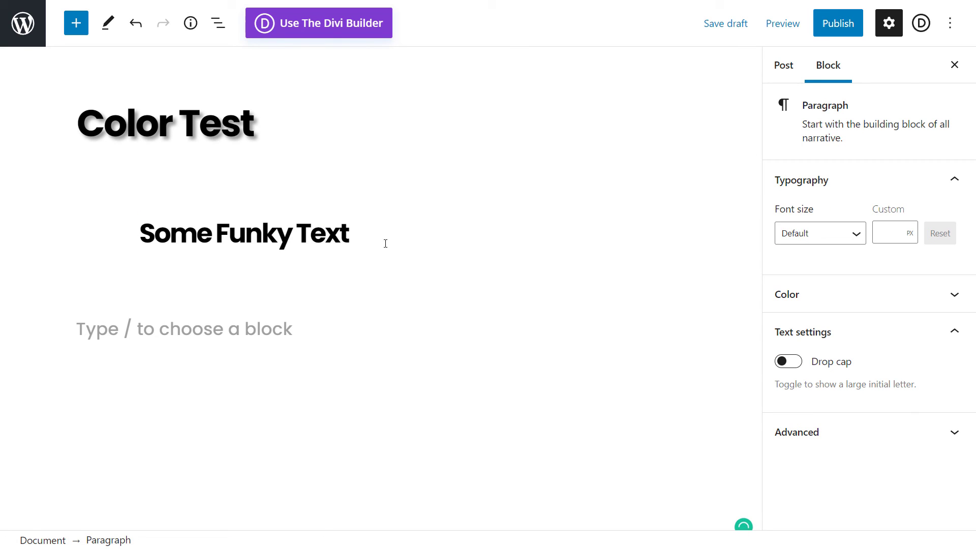
- Add an 'underneath' paragraph and give the Some Funky Text heading custom magenta (#ee00ff) text
{"action": "type", "text": "underneath"}
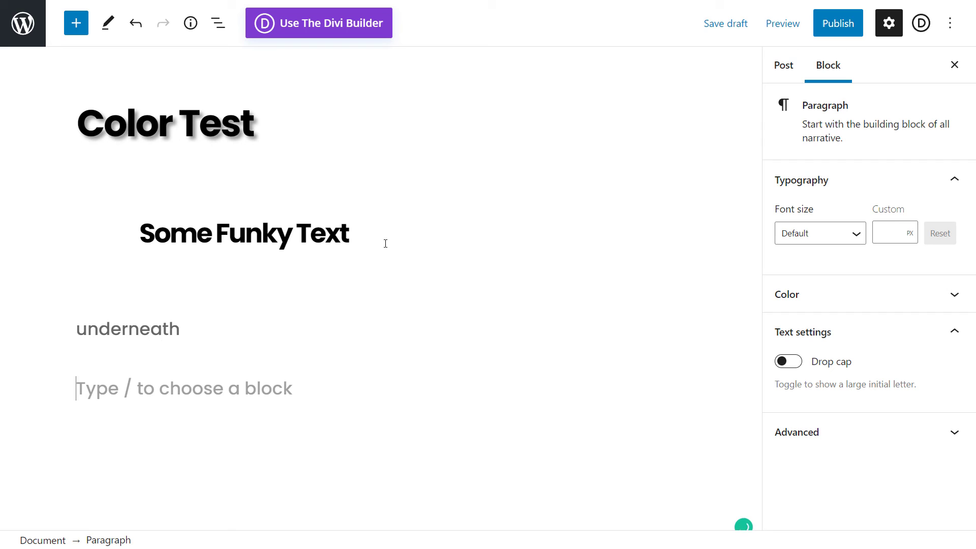
{"action": "triple_click", "coordinate": [243, 233]}
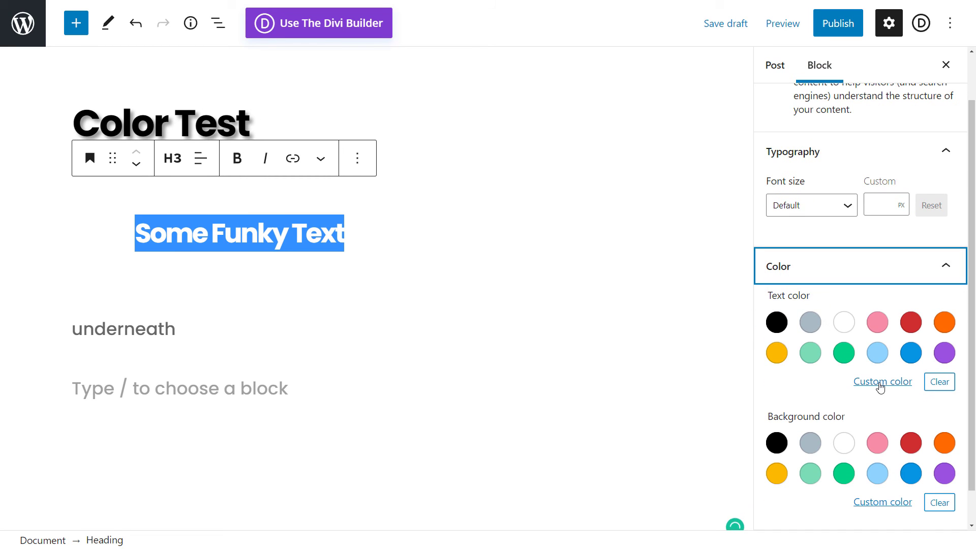
{"action": "left_click", "coordinate": [882, 382]}
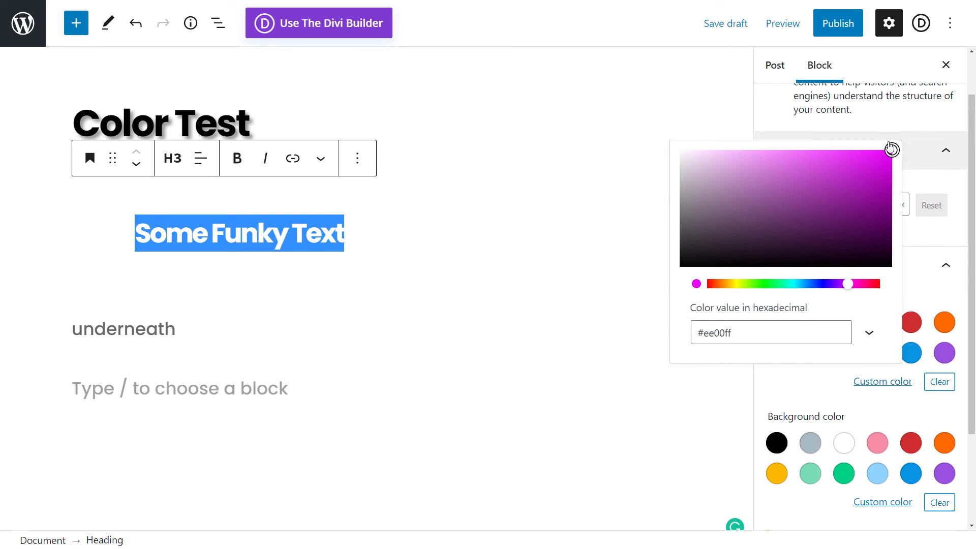
{"action": "mouse_move", "coordinate": [857, 172]}
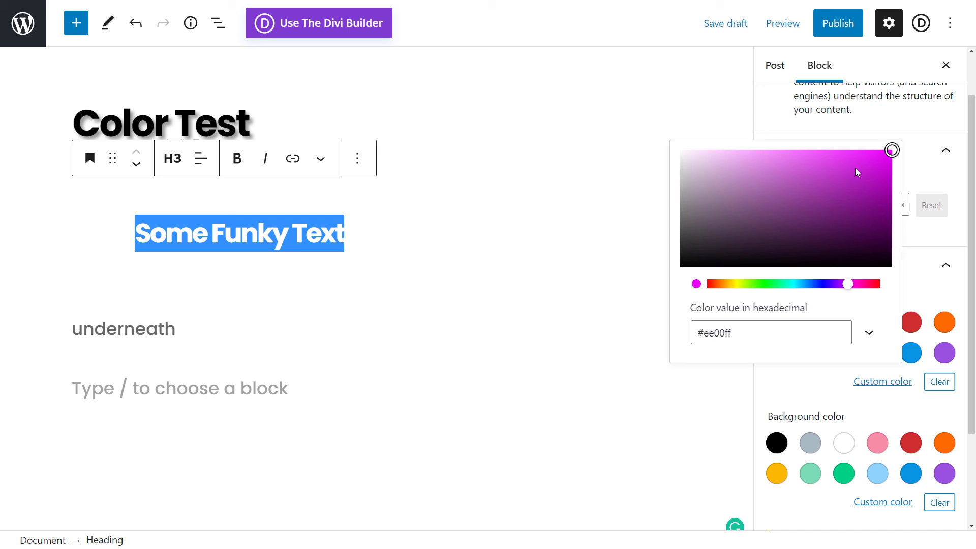
{"action": "mouse_move", "coordinate": [712, 358]}
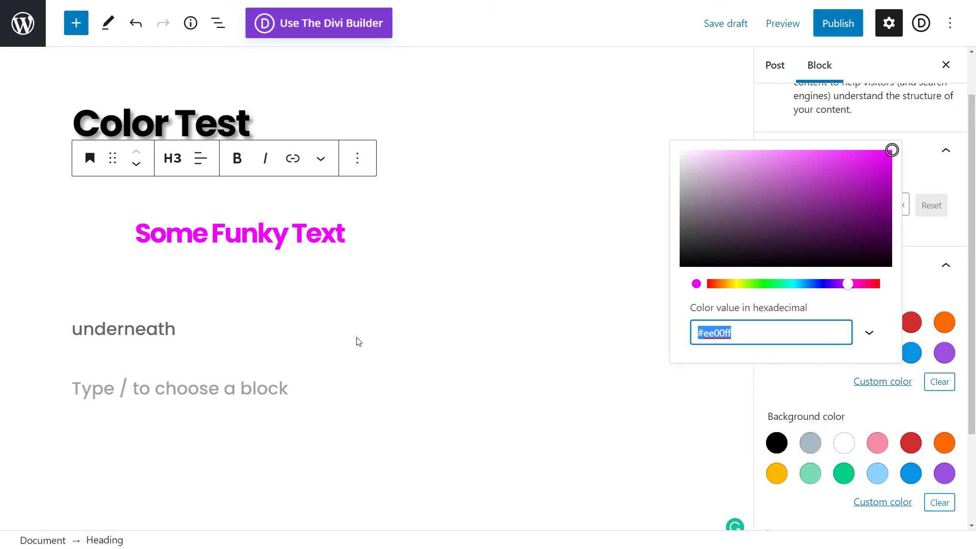
{"action": "left_click", "coordinate": [255, 363]}
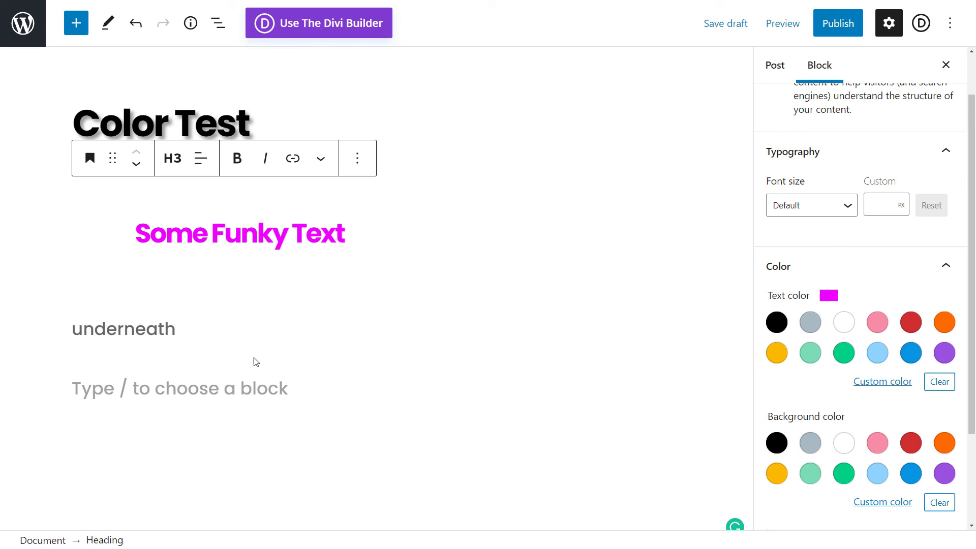
- Set the underneath paragraph to white text on a magenta background via pasted hex values
{"action": "left_click", "coordinate": [125, 329]}
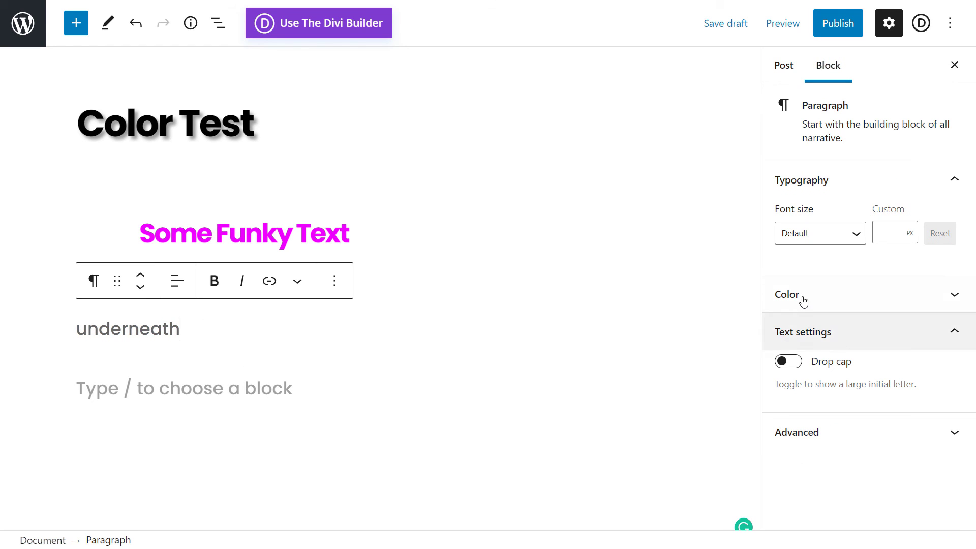
{"action": "left_click", "coordinate": [788, 294]}
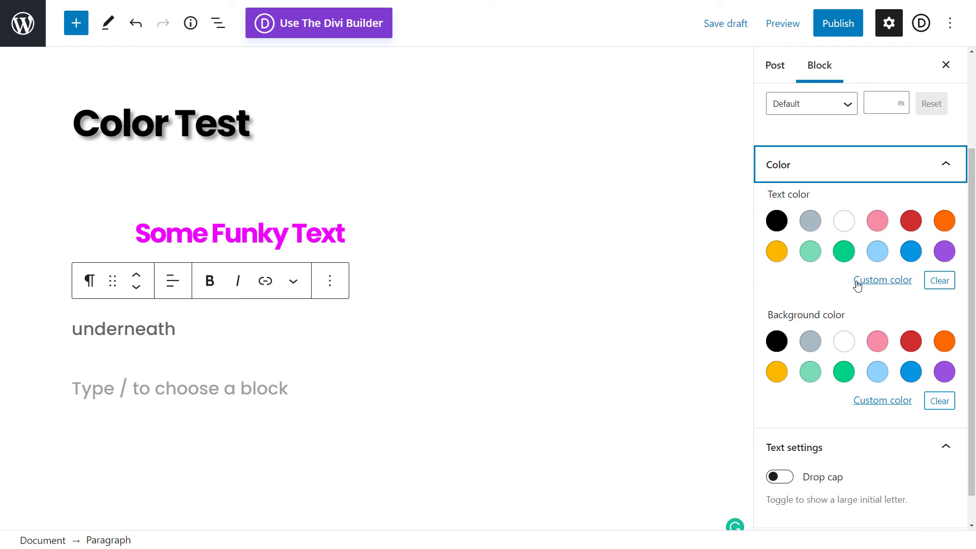
{"action": "left_click", "coordinate": [883, 280]}
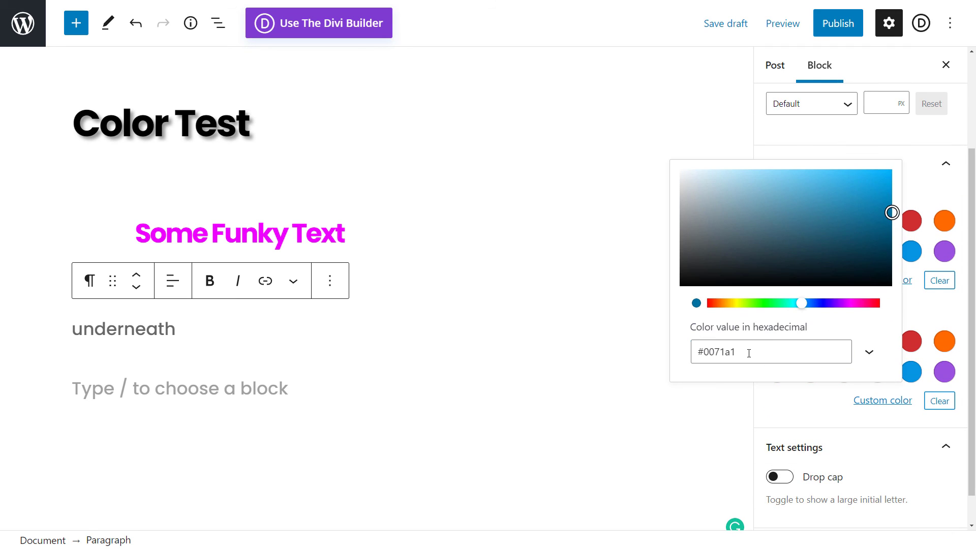
{"action": "right_click", "coordinate": [747, 352]}
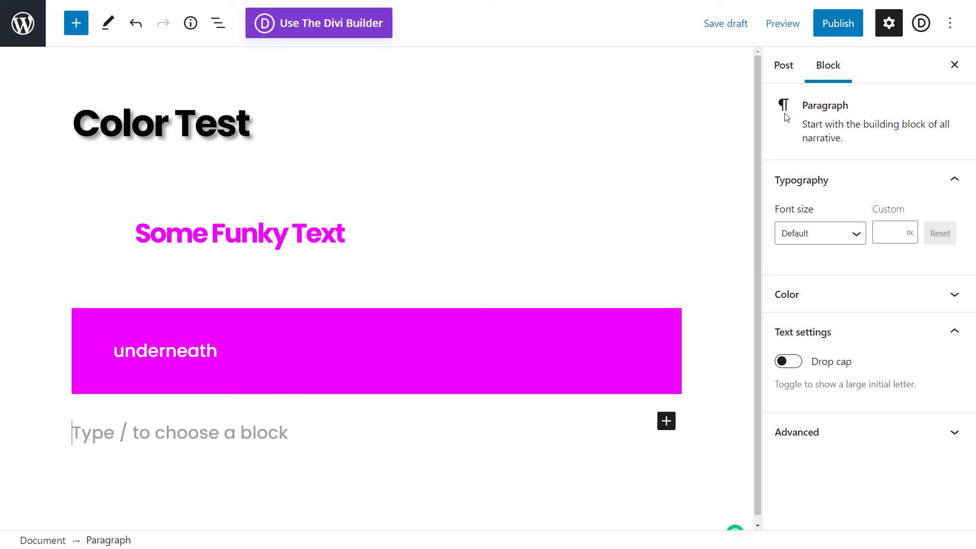
{"action": "mouse_move", "coordinate": [438, 72]}
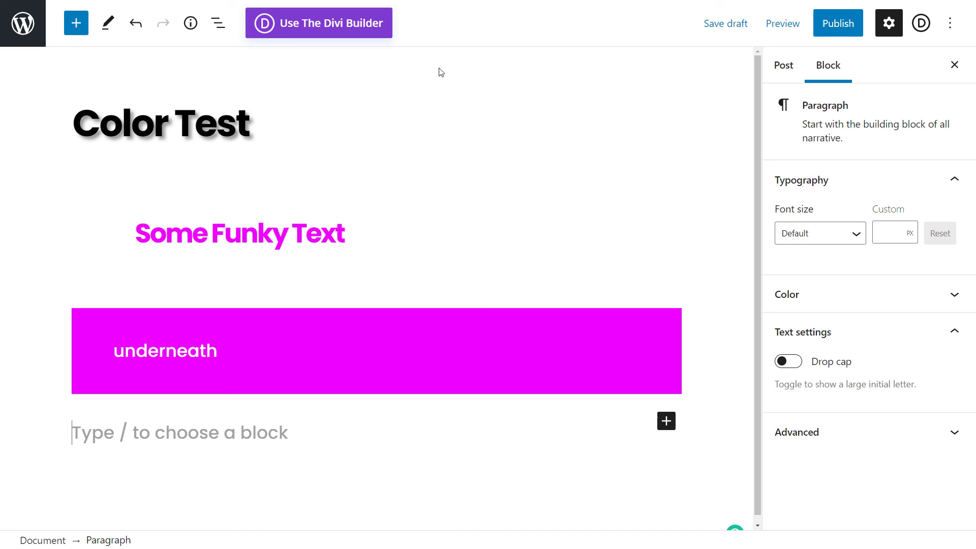
{"action": "left_click", "coordinate": [165, 351]}
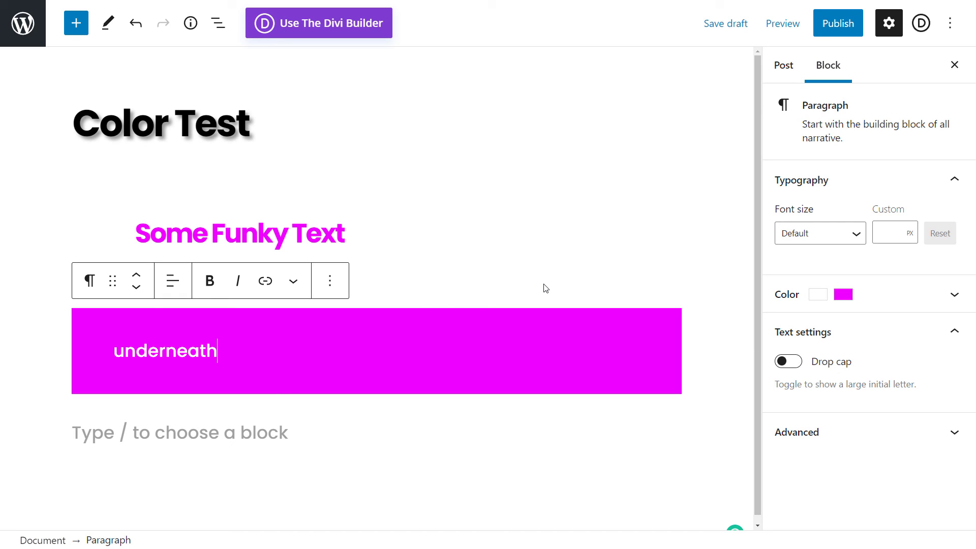
{"action": "mouse_move", "coordinate": [303, 413]}
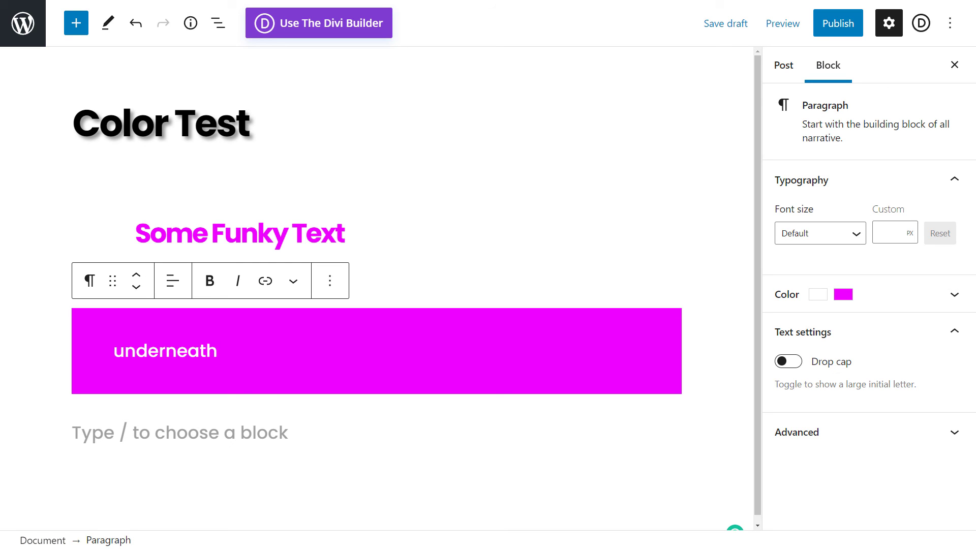
- Save the Color Test post as a draft
{"action": "left_click", "coordinate": [726, 23]}
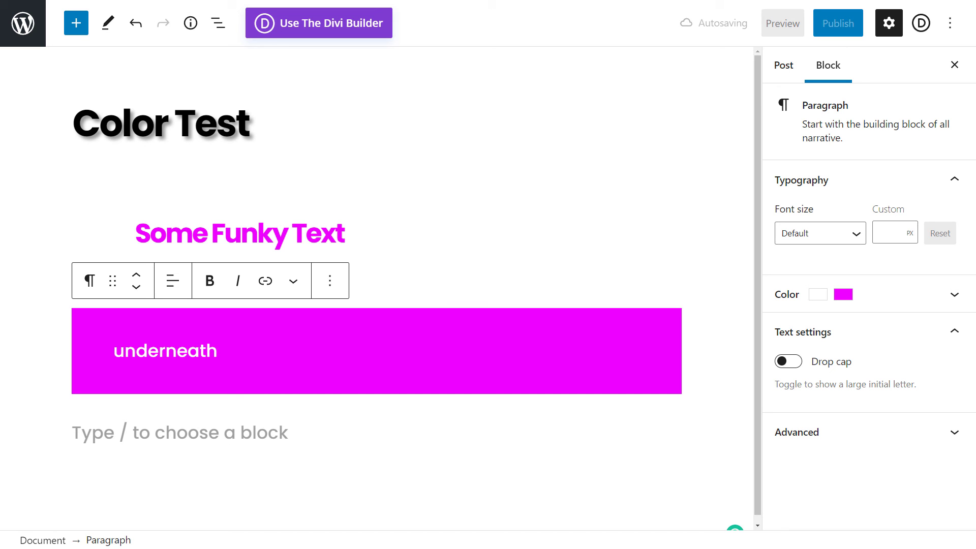